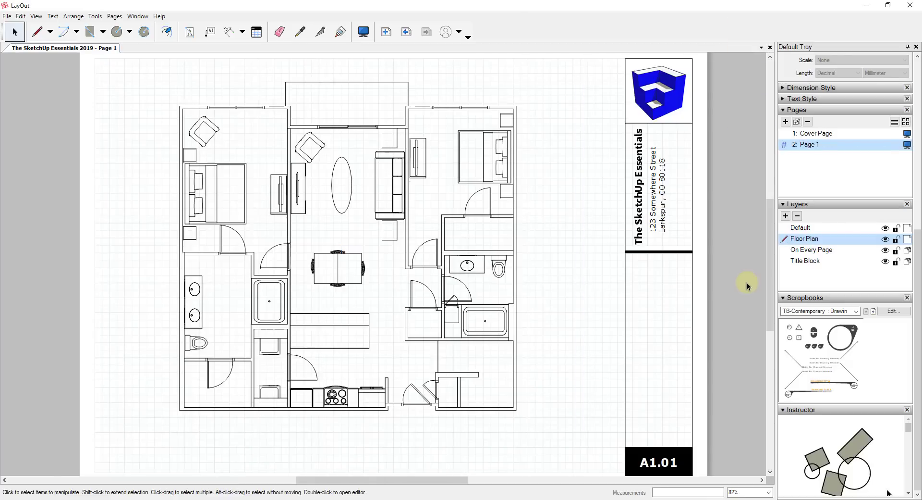
mouse_move(558, 303)
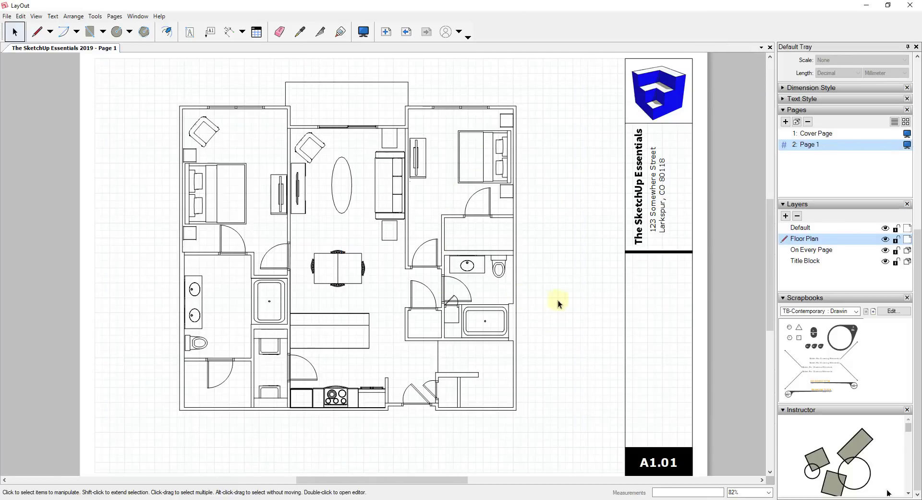
mouse_move(581, 295)
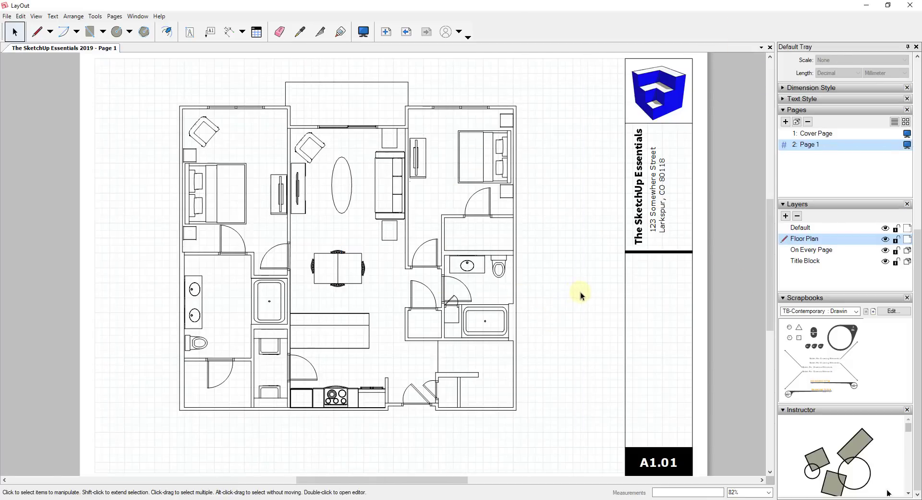
mouse_move(836, 338)
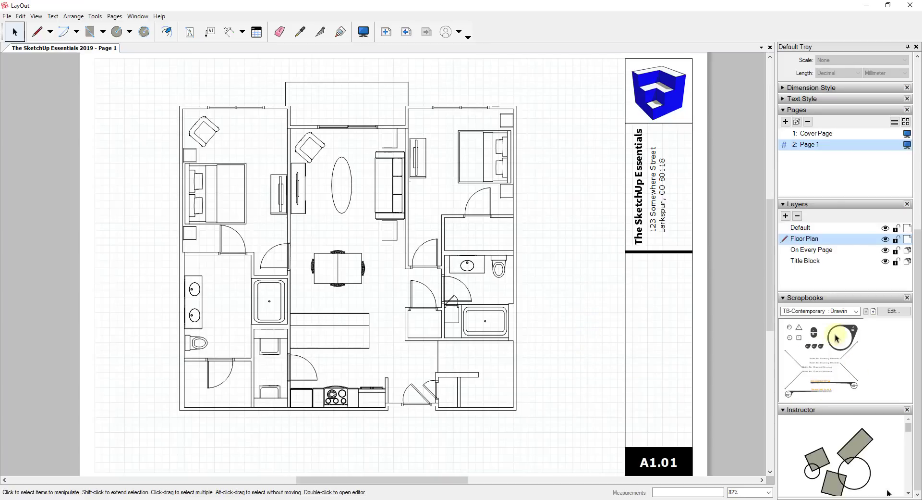
mouse_move(581, 298)
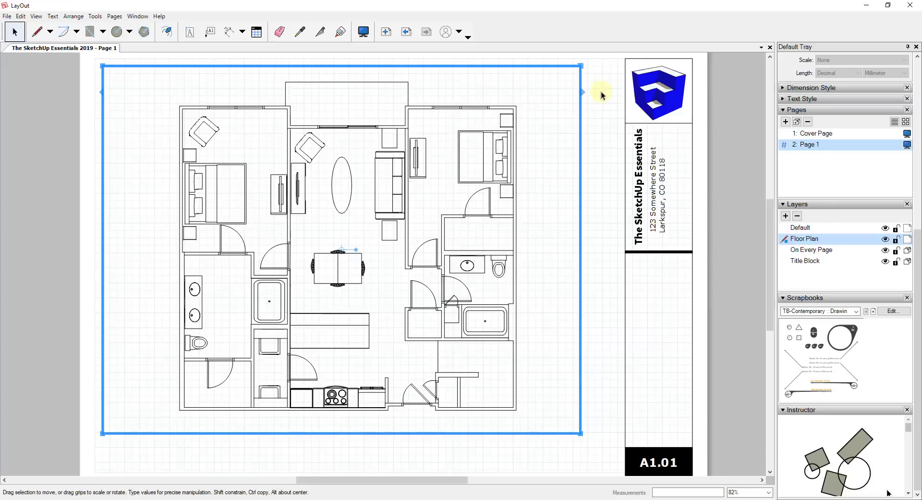
mouse_move(300, 197)
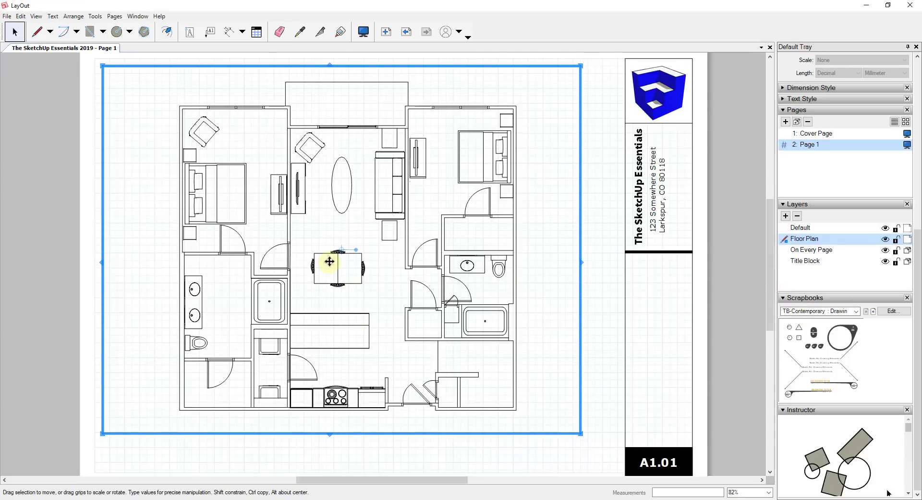
Lock the Floor Plan layer in the Layers panel so Default becomes the active layer.
left_click(593, 236)
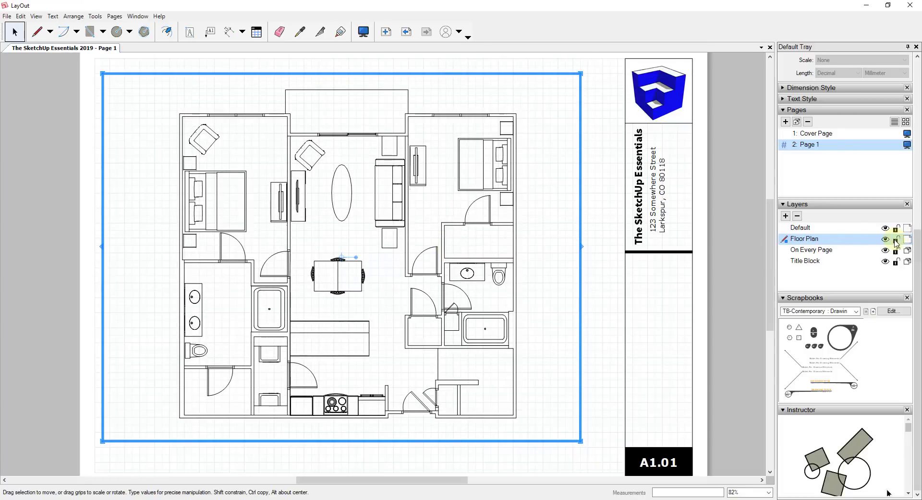
left_click(800, 228)
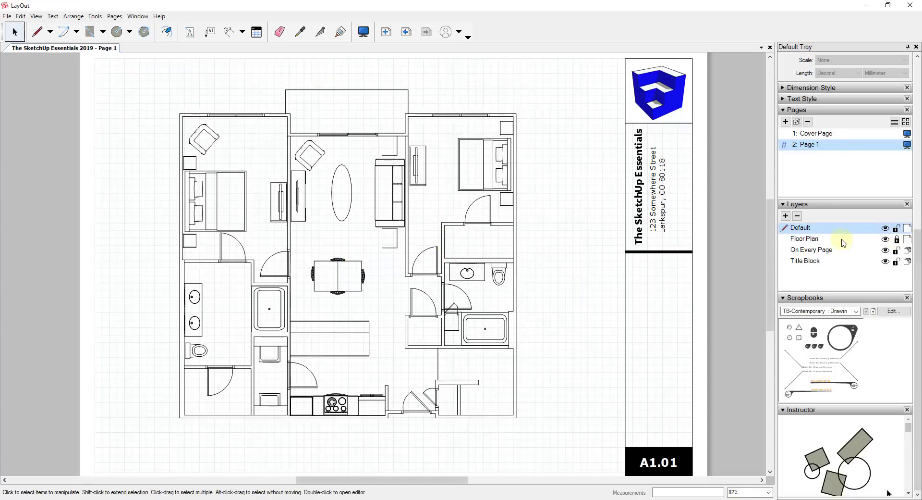
mouse_move(387, 247)
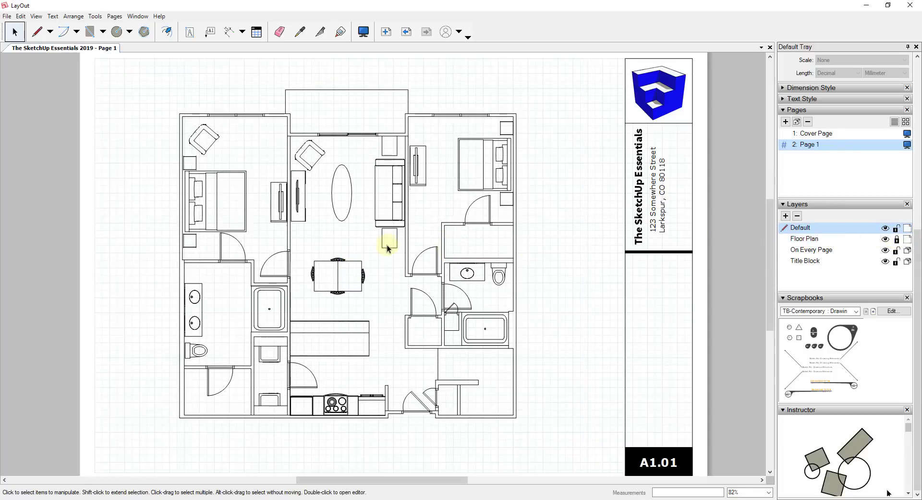
mouse_move(377, 309)
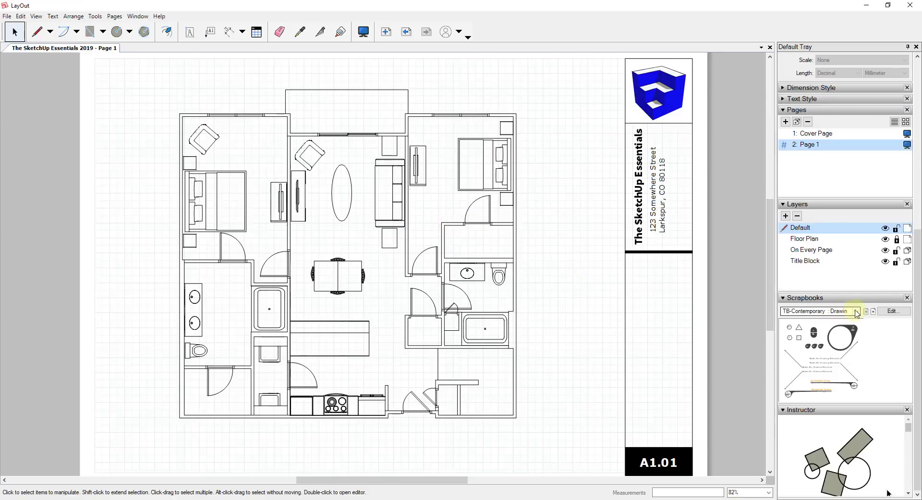
mouse_move(899, 372)
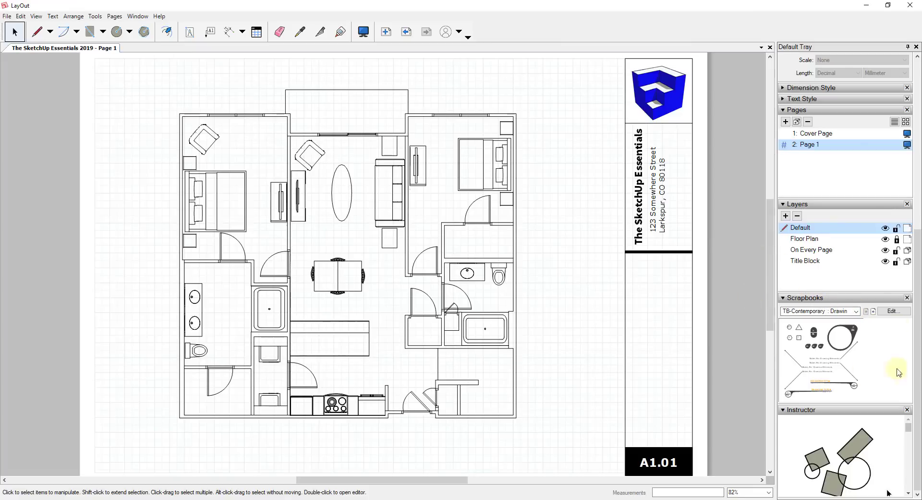
mouse_move(823, 302)
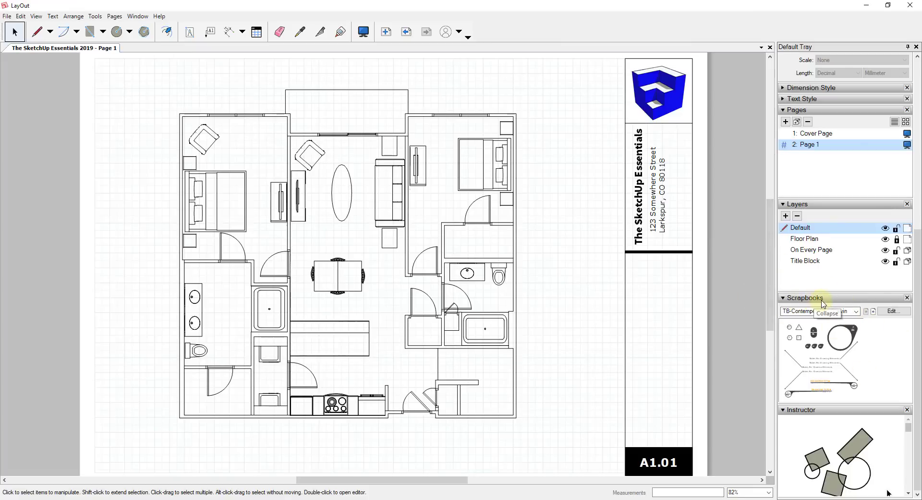
Browse the TB-Contemporary scrapbook's Sections & Elevations and Line Weights pages.
left_click(138, 16)
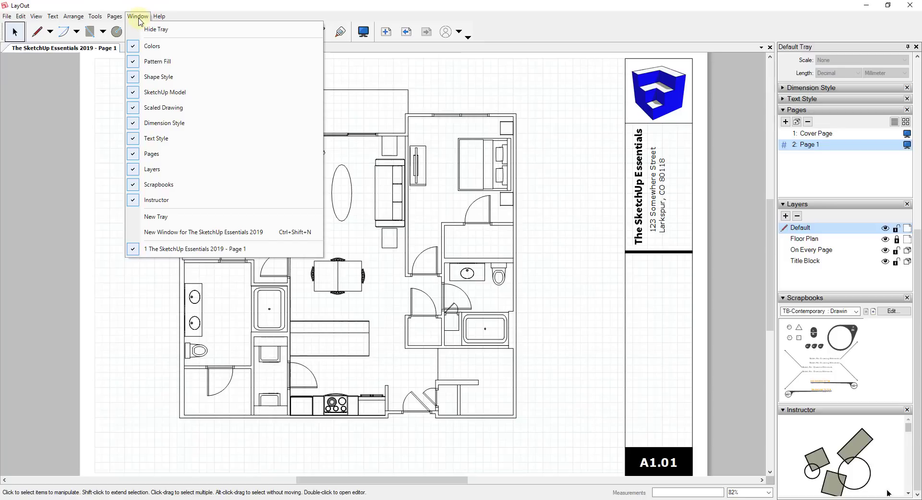
mouse_move(156, 30)
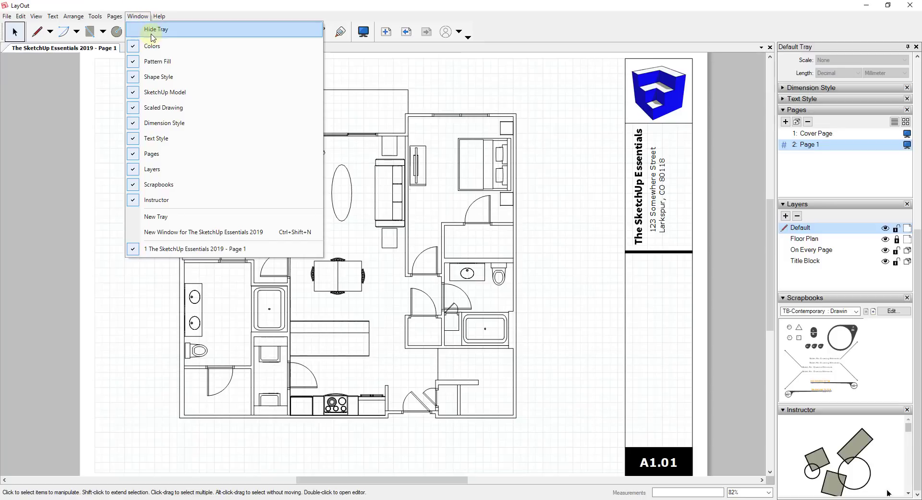
mouse_move(158, 184)
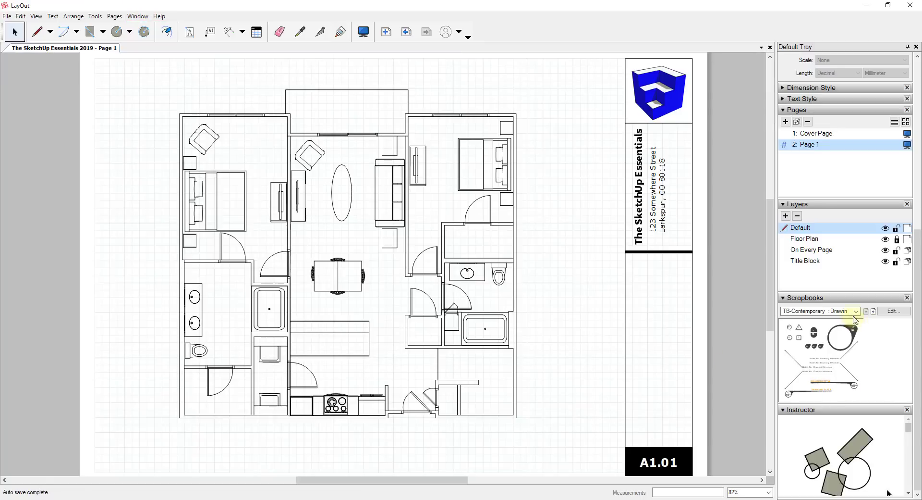
left_click(857, 311)
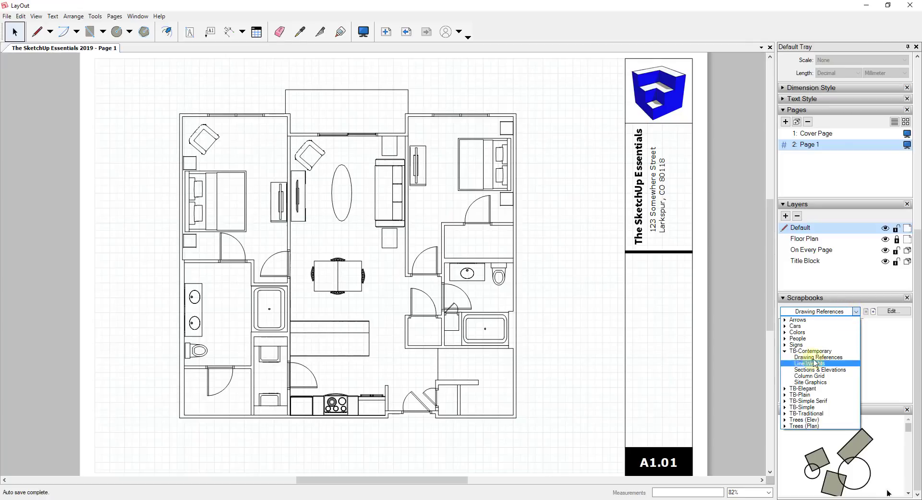
left_click(810, 376)
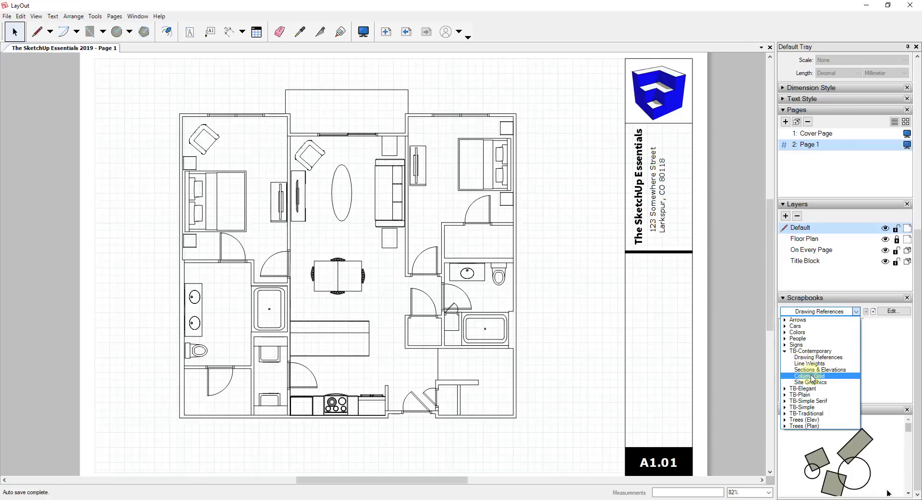
left_click(817, 369)
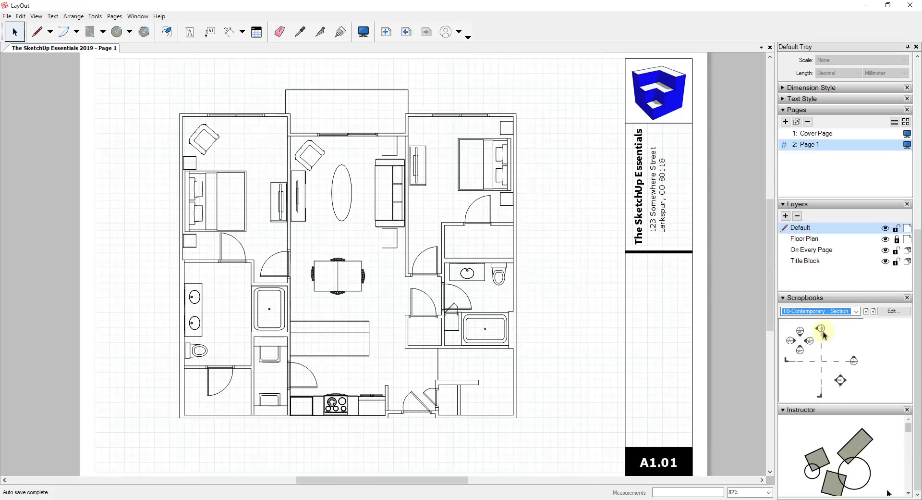
mouse_move(834, 360)
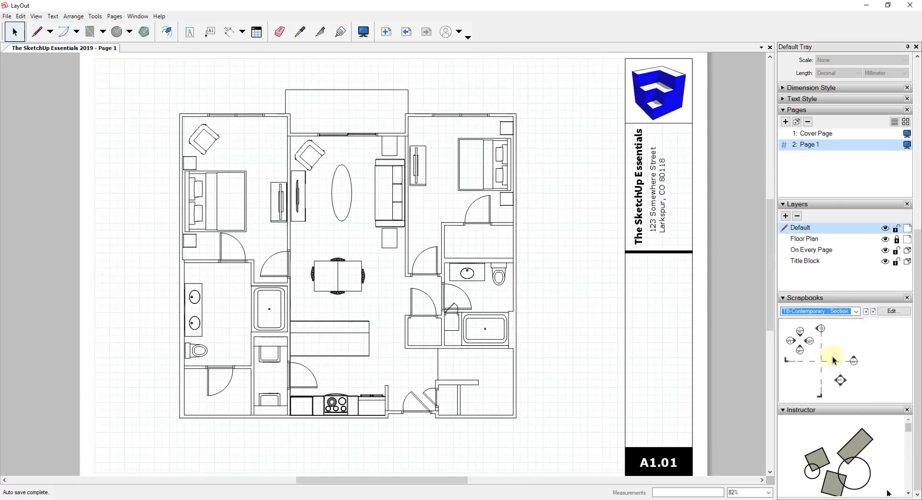
left_click(857, 310)
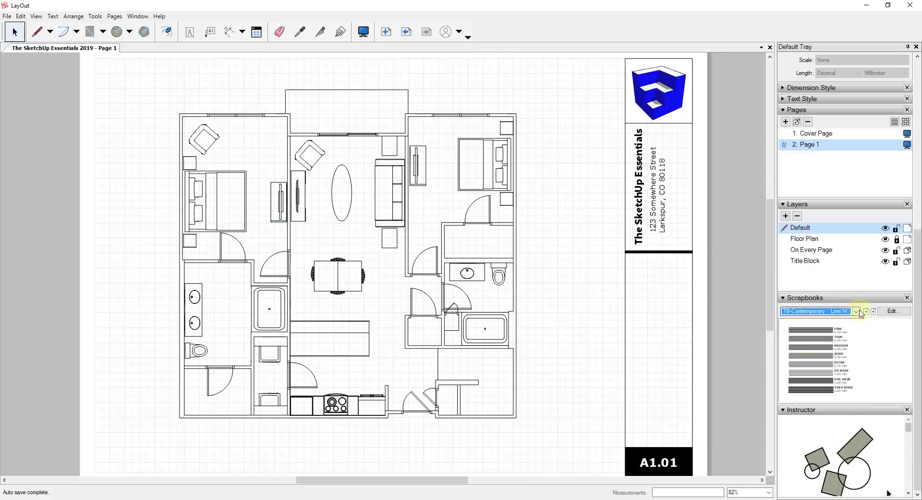
left_click(858, 311)
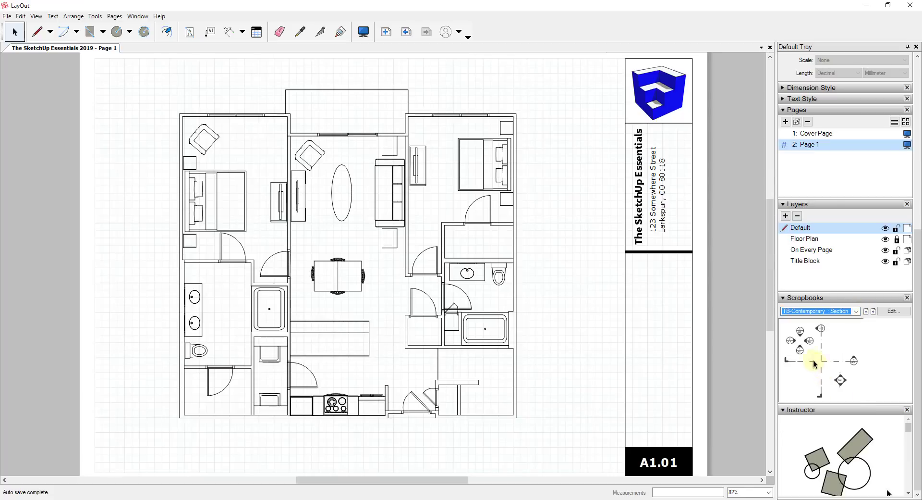
Switch the Scrapbooks panel to the TB-Plain collection and list its pages.
left_click(856, 311)
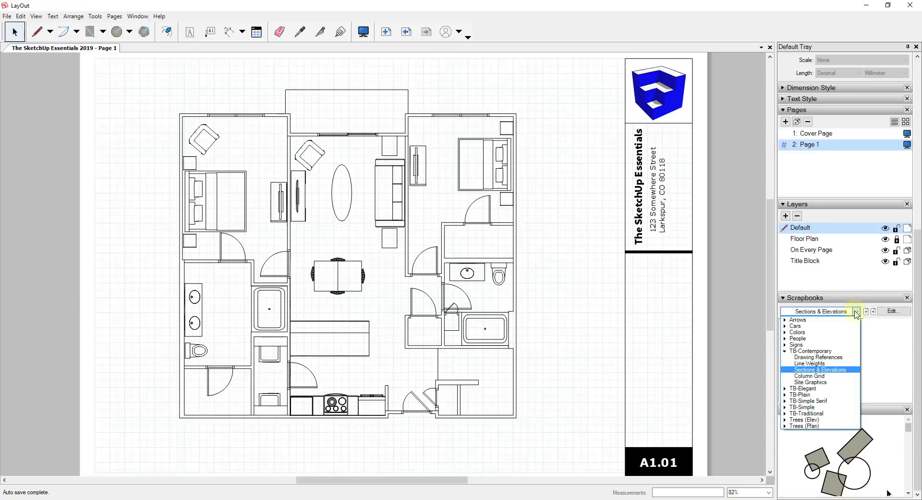
left_click(803, 394)
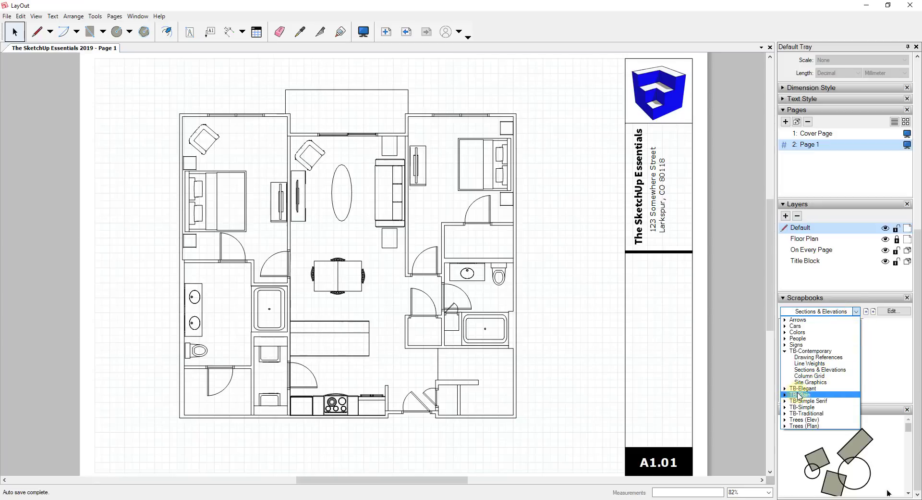
left_click(800, 394)
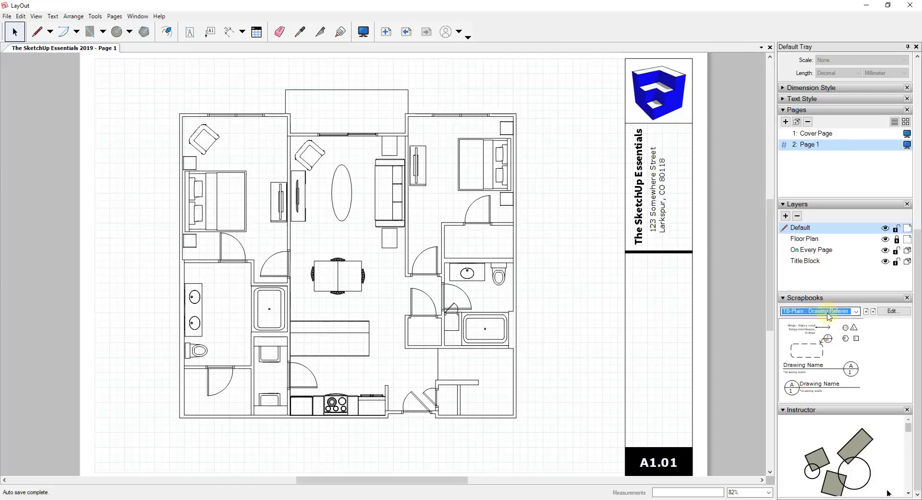
left_click(857, 311)
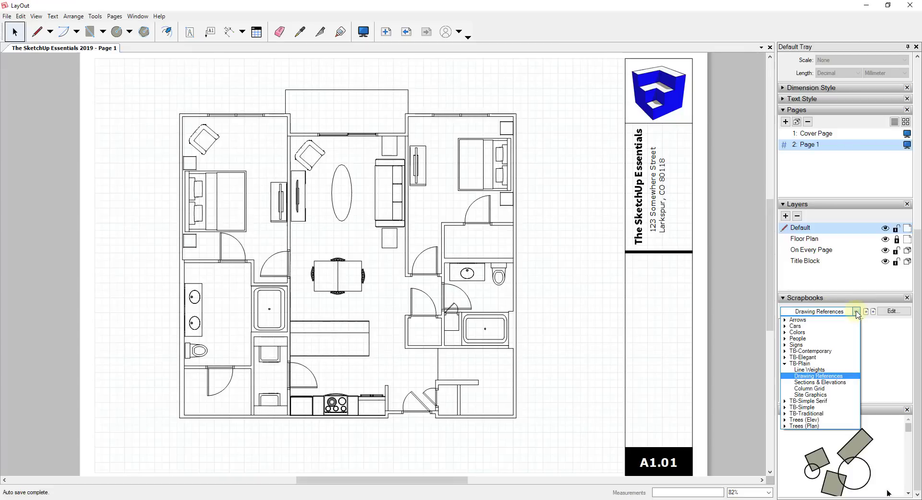
Show the TB-Plain Drawing References page in the Scrapbooks panel.
left_click(816, 376)
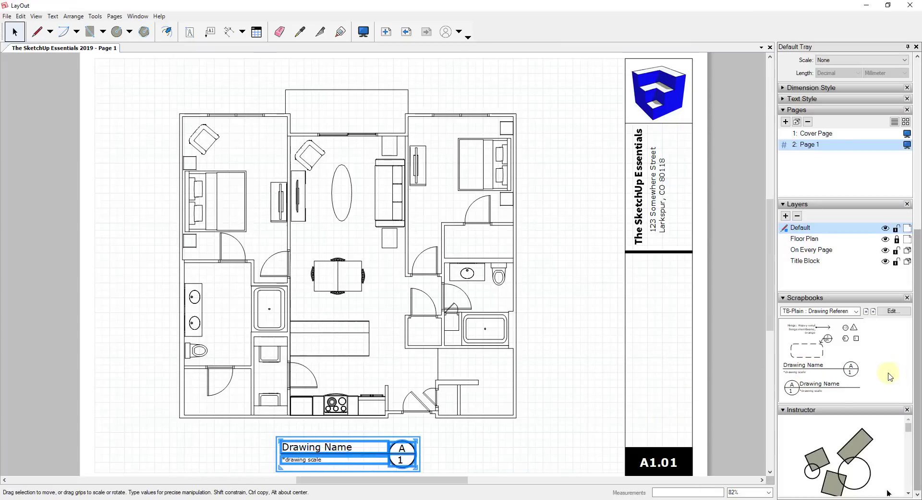
mouse_move(317, 460)
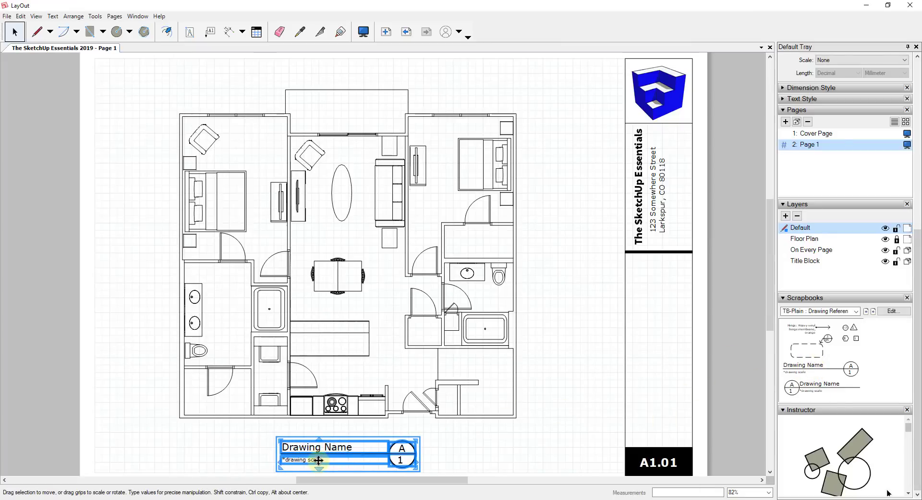
mouse_move(438, 434)
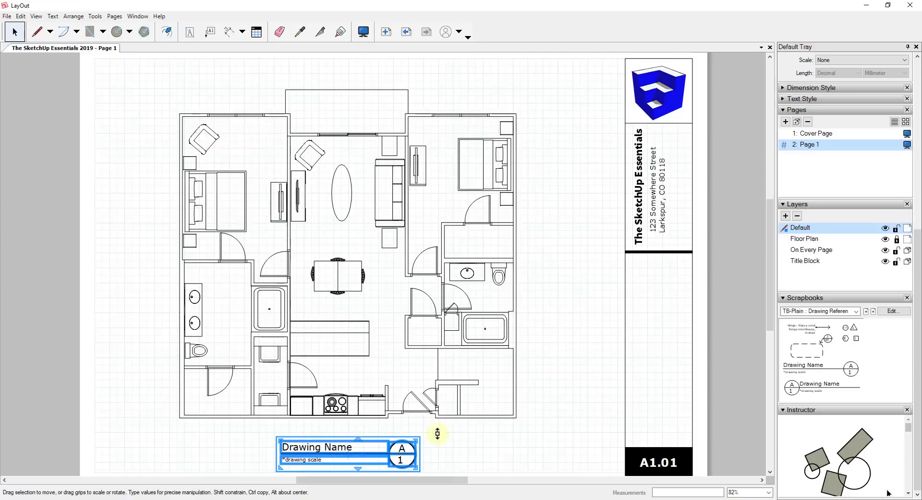
mouse_move(758, 377)
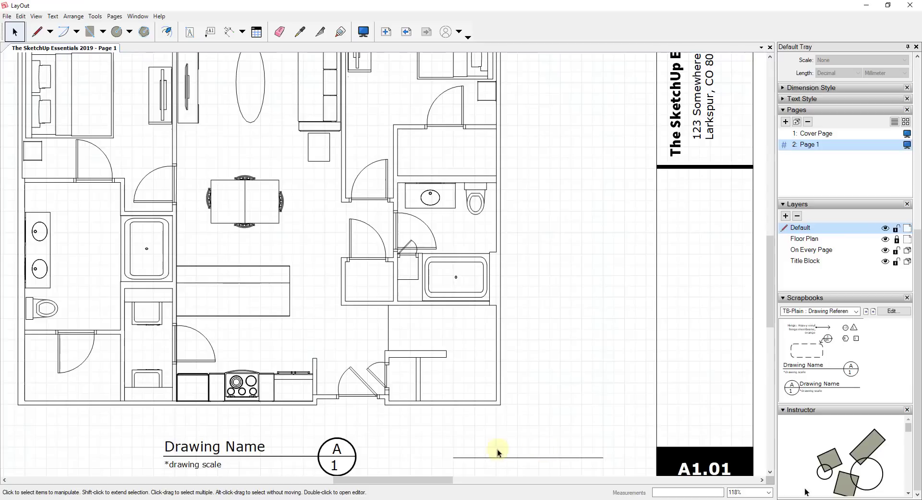
Add a text label below the floor plan, typing 'Build' and 'Ma', and open the callout wording.
left_click(189, 32)
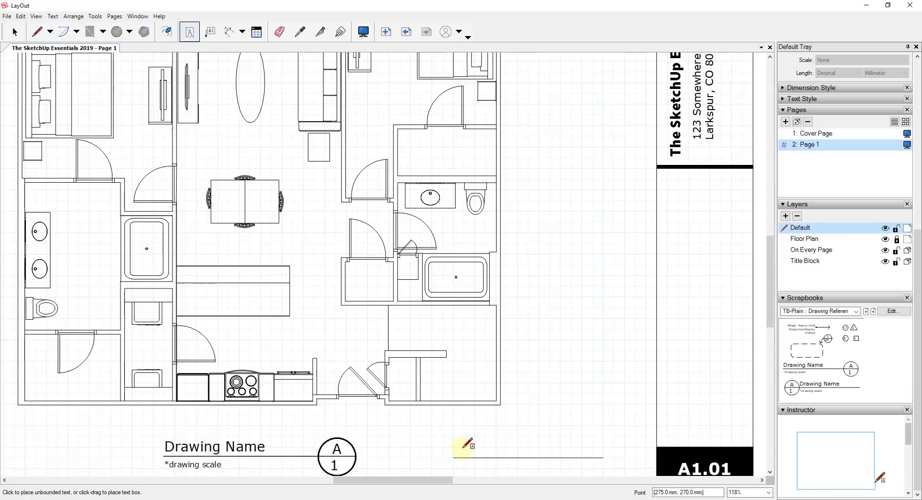
scroll("up", 3)
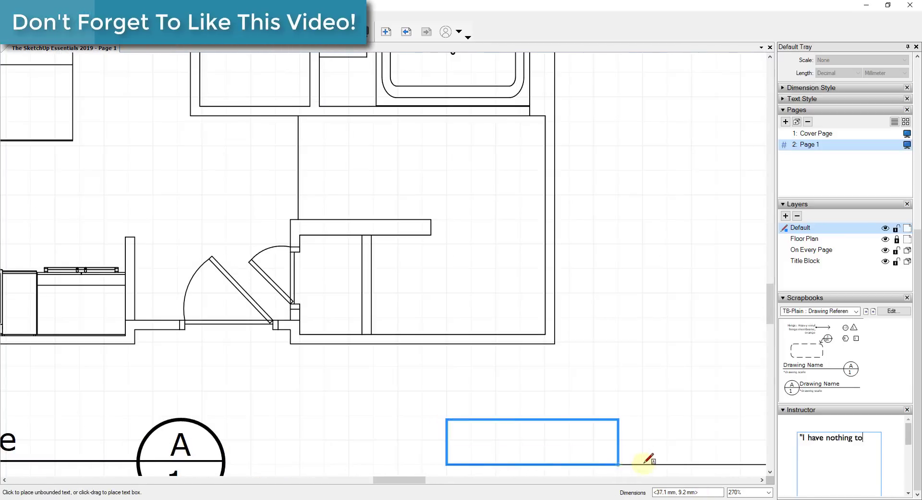
type("Build")
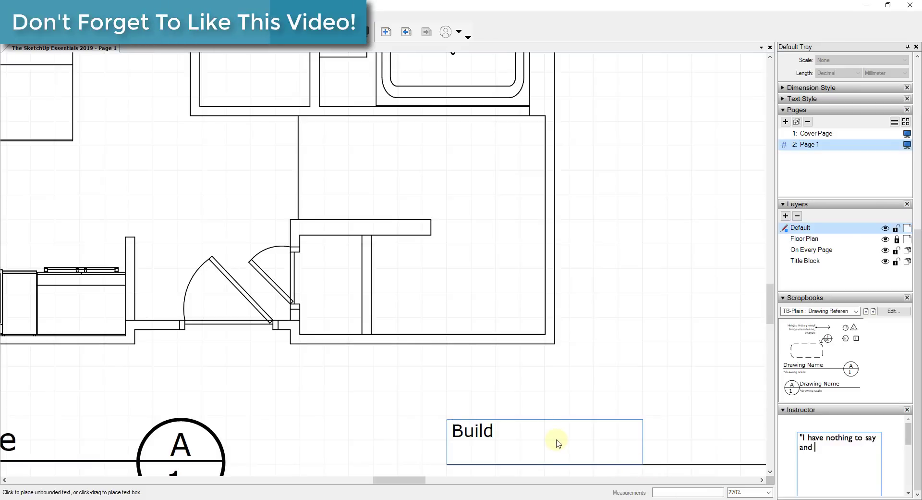
type("Ma")
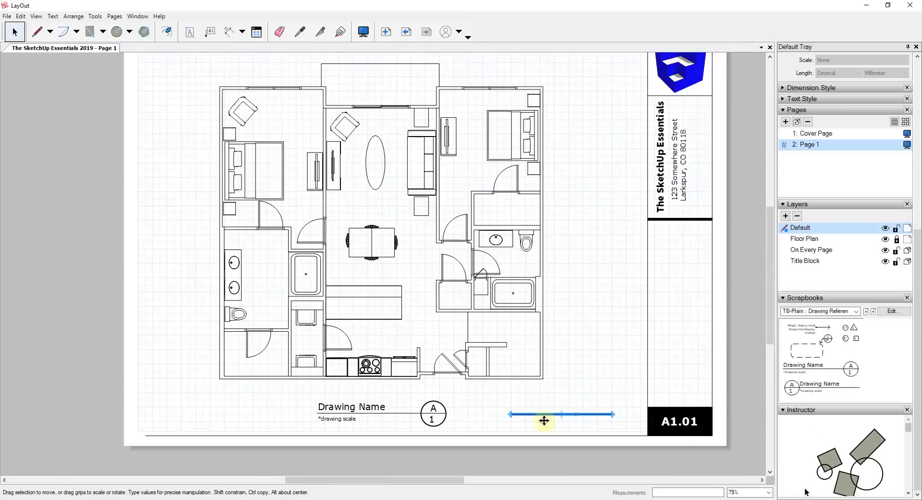
left_click(352, 406)
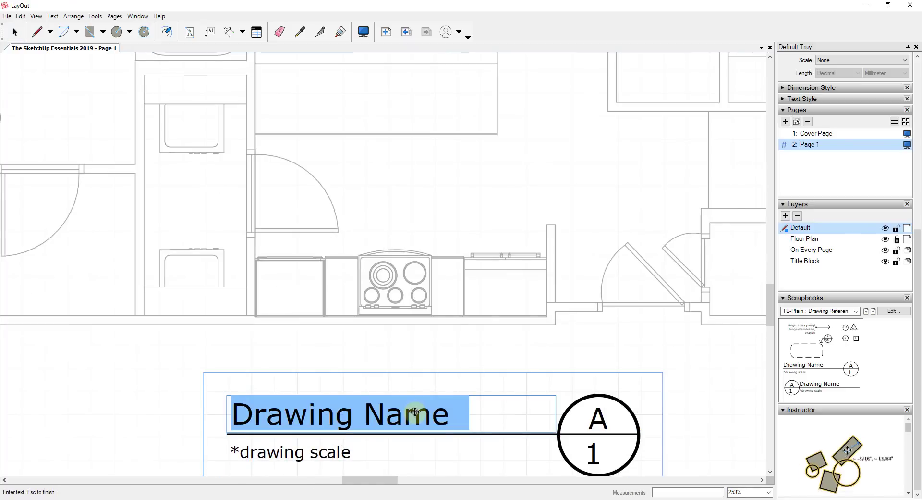
Replace the callout's 'Drawing Name' text with 'Floor Plan'.
type("Floor")
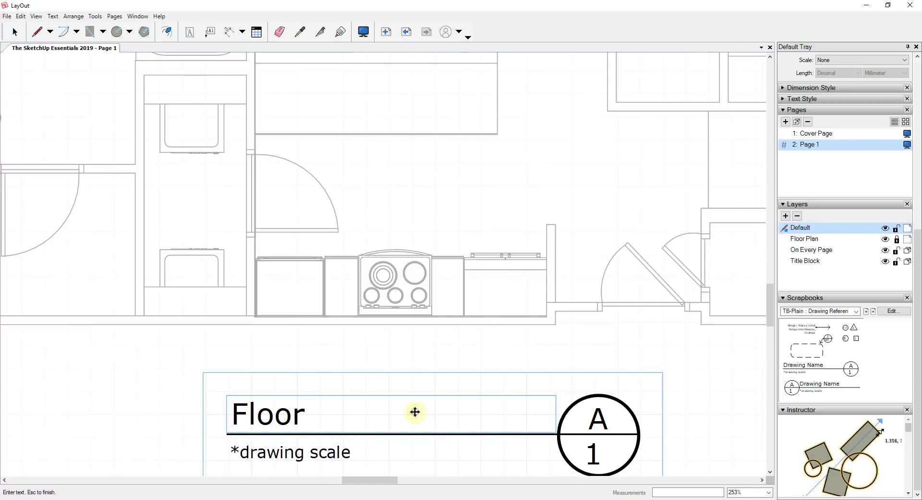
type("Pal")
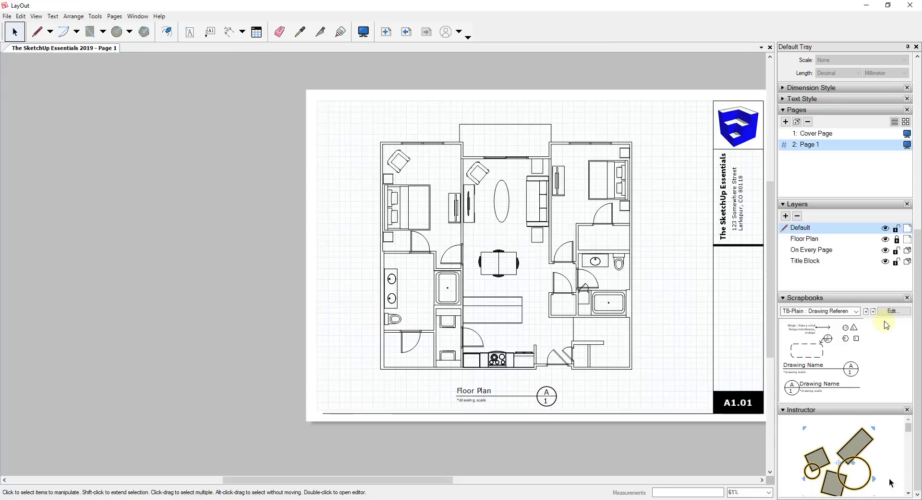
Open TB-Plain Drawing References for editing, close and reopen it, and select the Drawing Name callout.
left_click(893, 311)
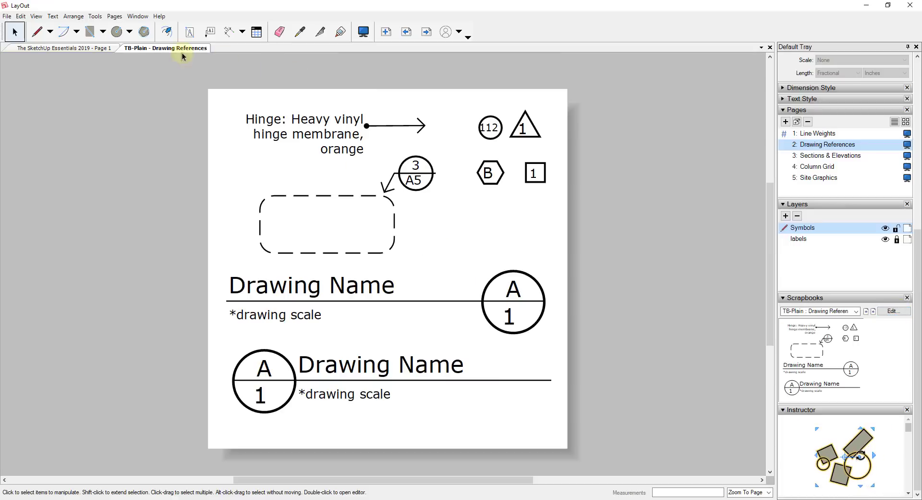
right_click(167, 47)
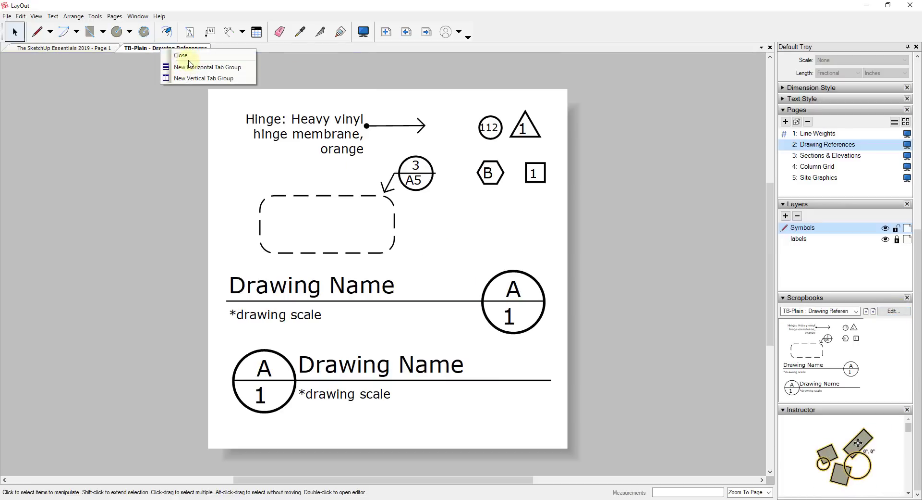
left_click(180, 55)
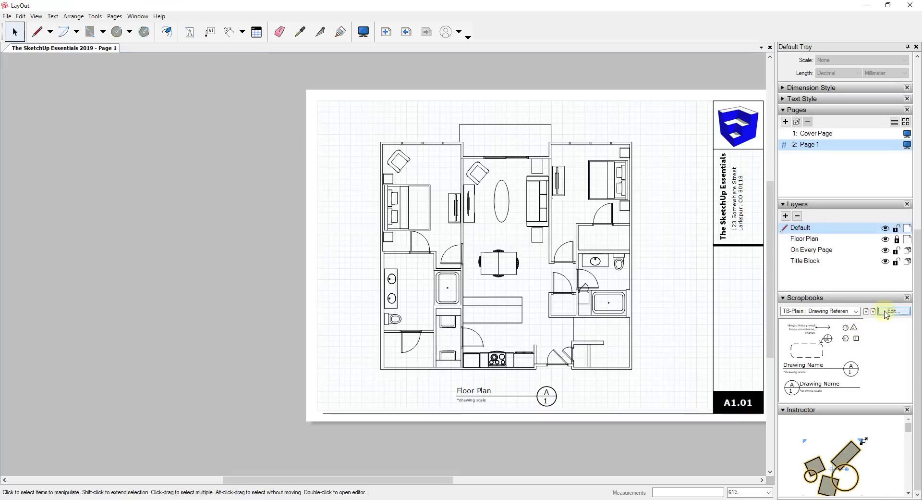
left_click(894, 311)
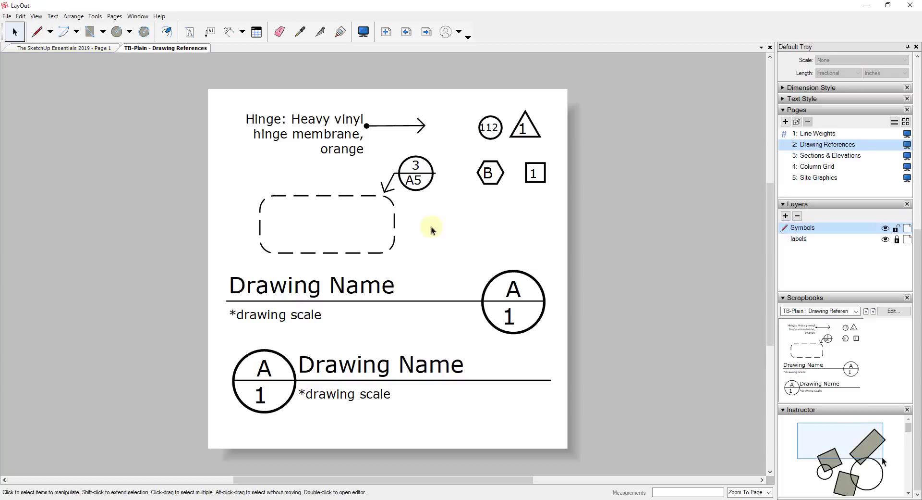
mouse_move(328, 185)
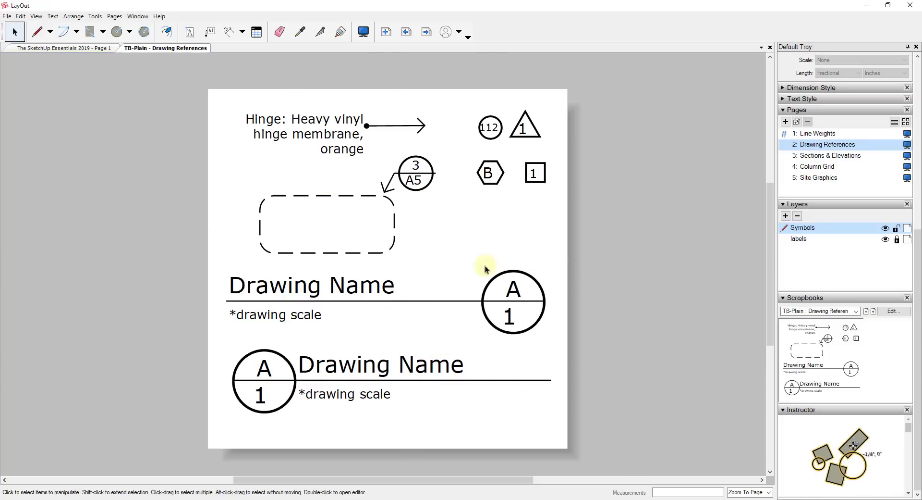
left_click(490, 173)
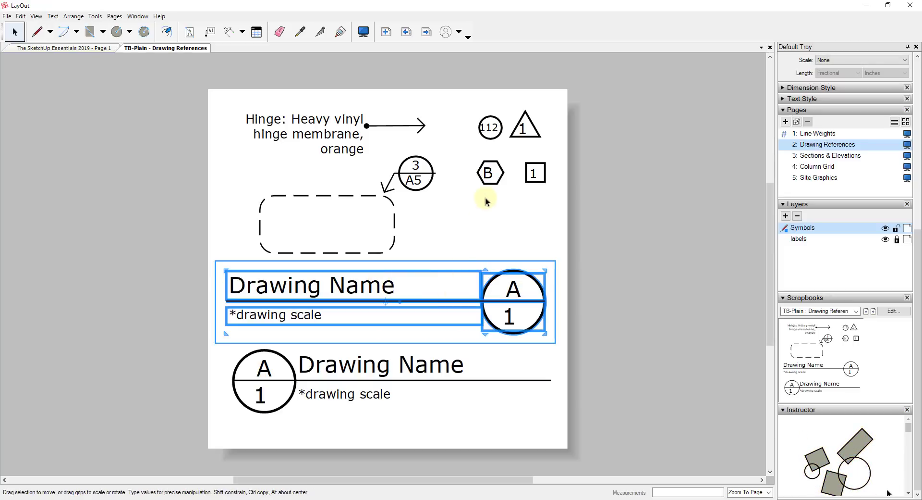
mouse_move(450, 314)
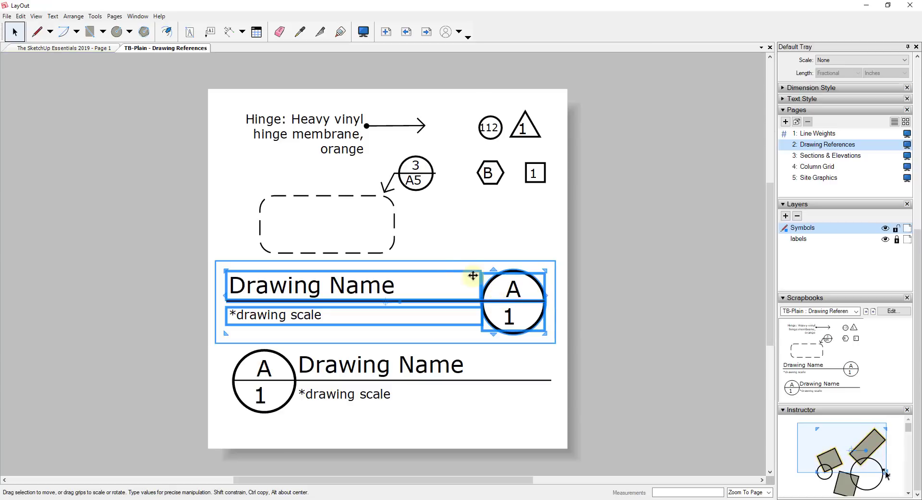
mouse_move(413, 221)
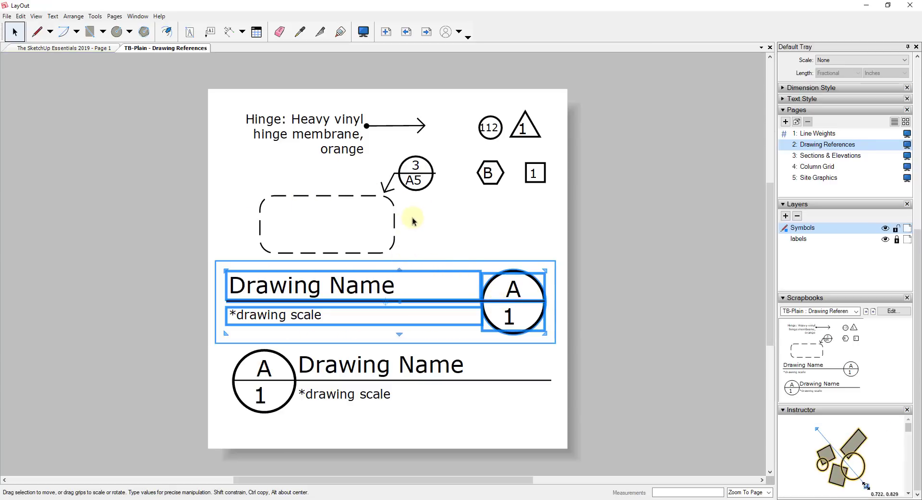
mouse_move(465, 241)
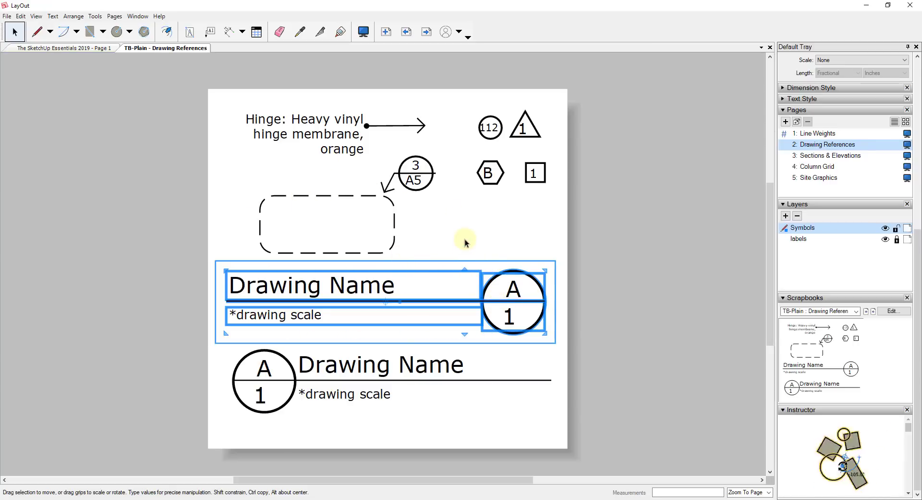
mouse_move(73, 58)
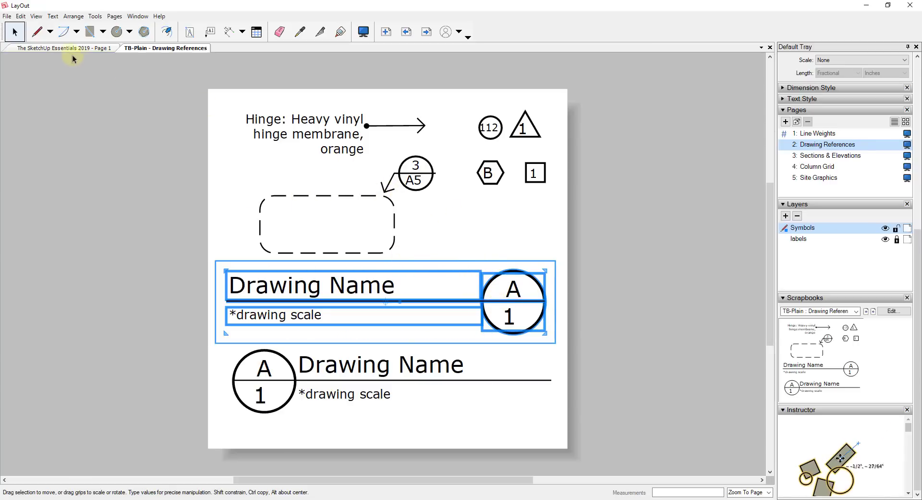
Return to the floor plan document and start a new document from the File menu.
left_click(61, 47)
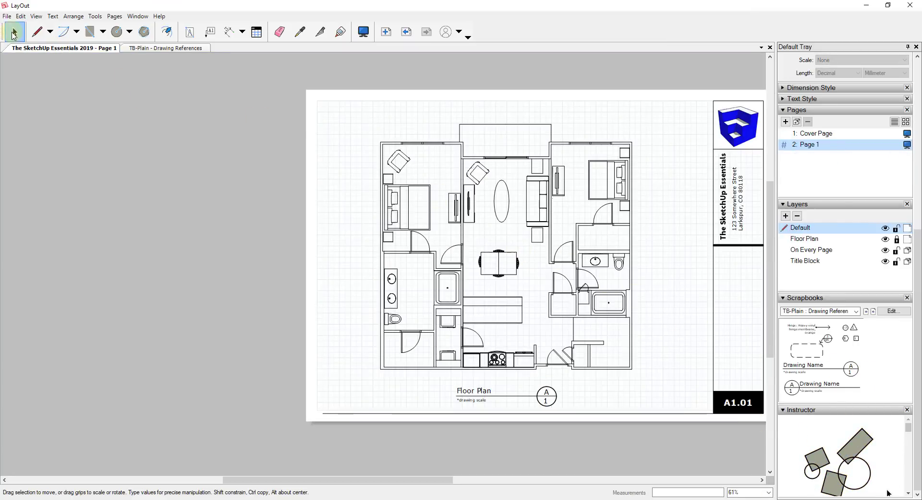
left_click(7, 16)
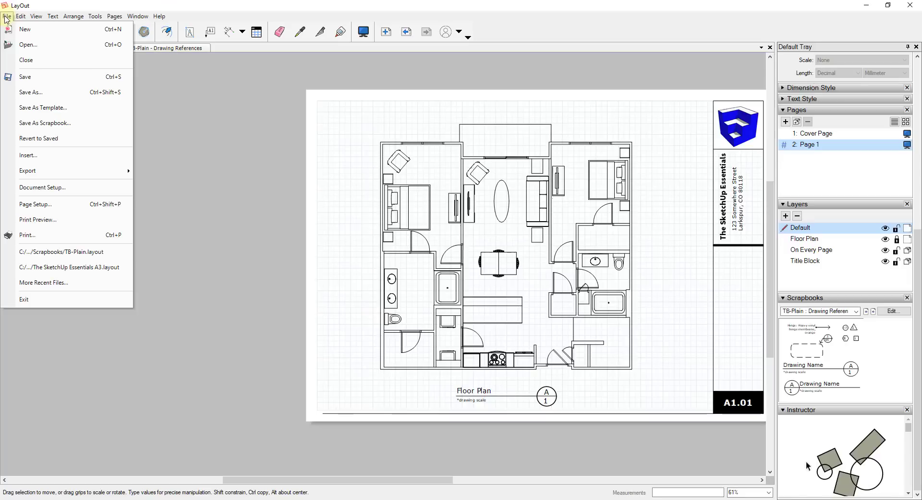
mouse_move(24, 29)
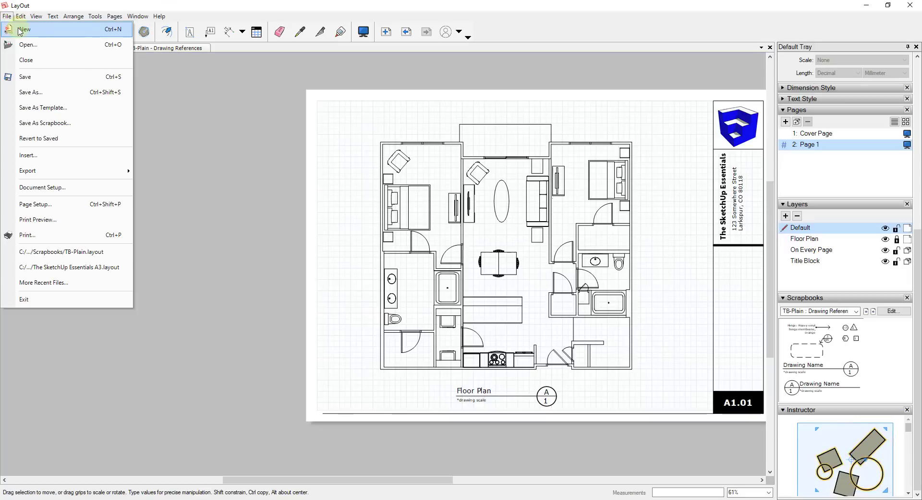
left_click(24, 30)
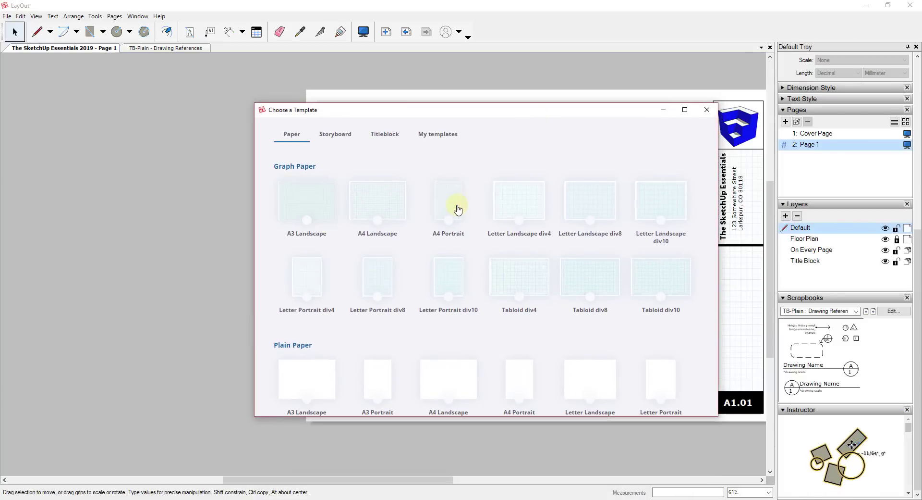
mouse_move(590, 387)
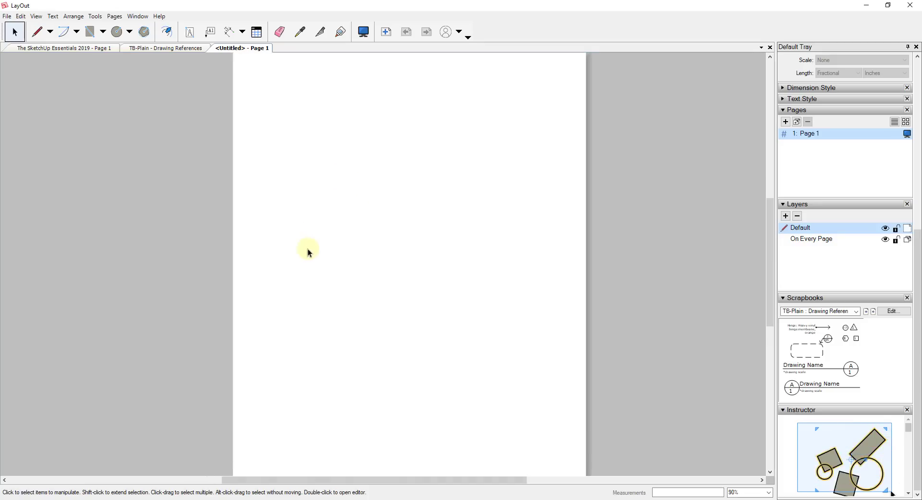
Draw a thin black-filled bar near the page top, capped with end triangles.
scroll("down", 3)
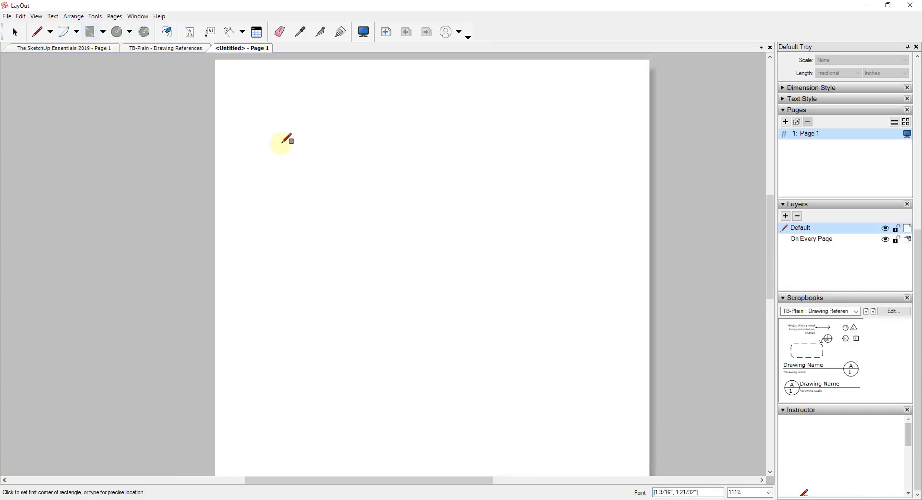
left_click_drag(282, 141, 372, 152)
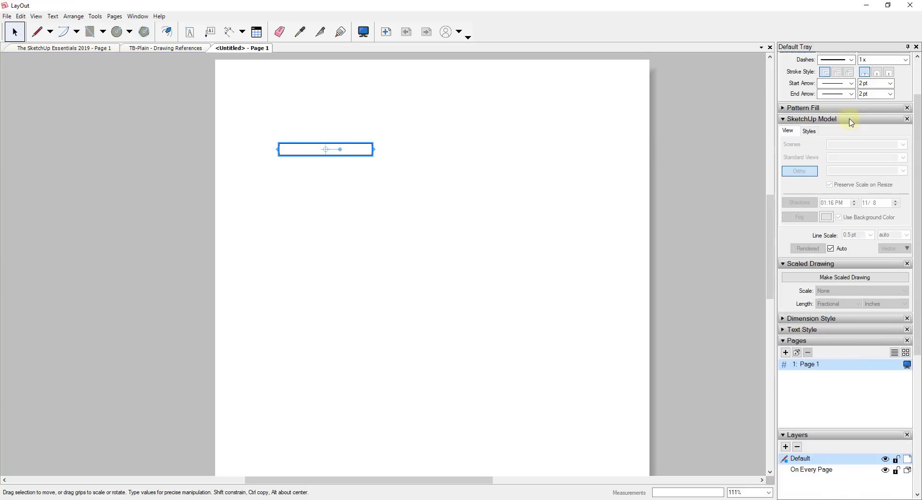
left_click(803, 108)
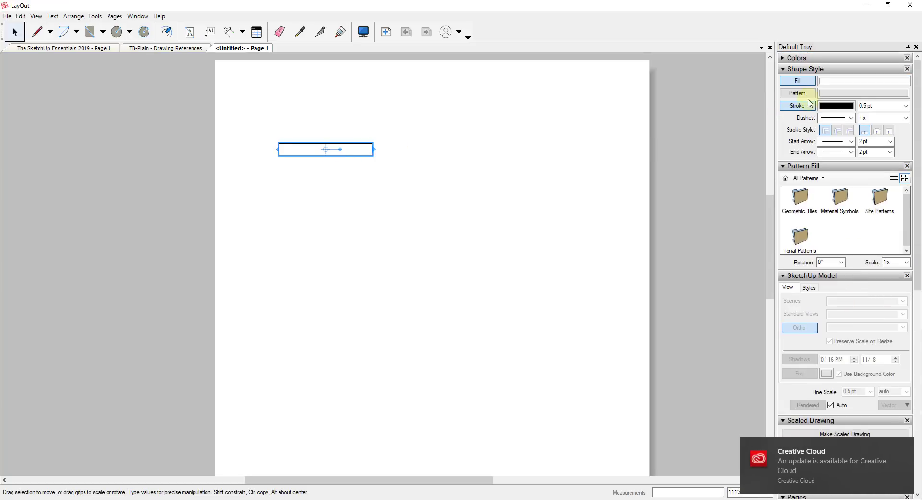
left_click(784, 57)
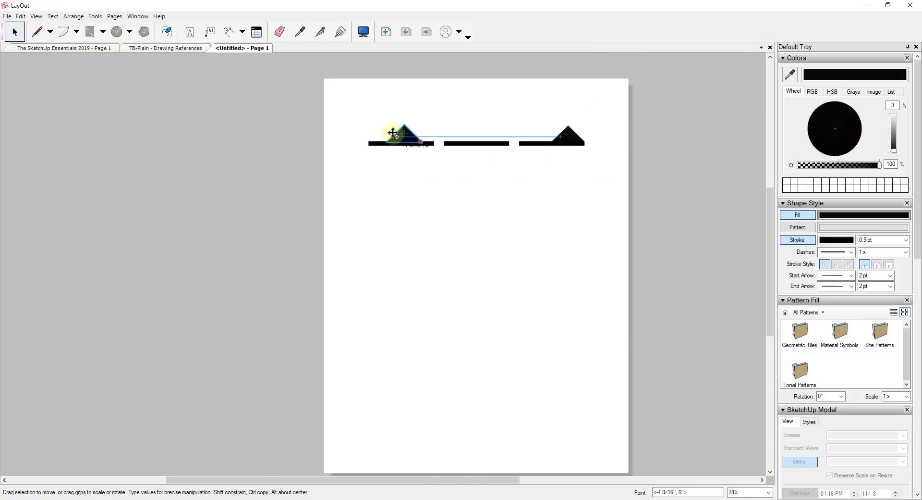
left_click(373, 120)
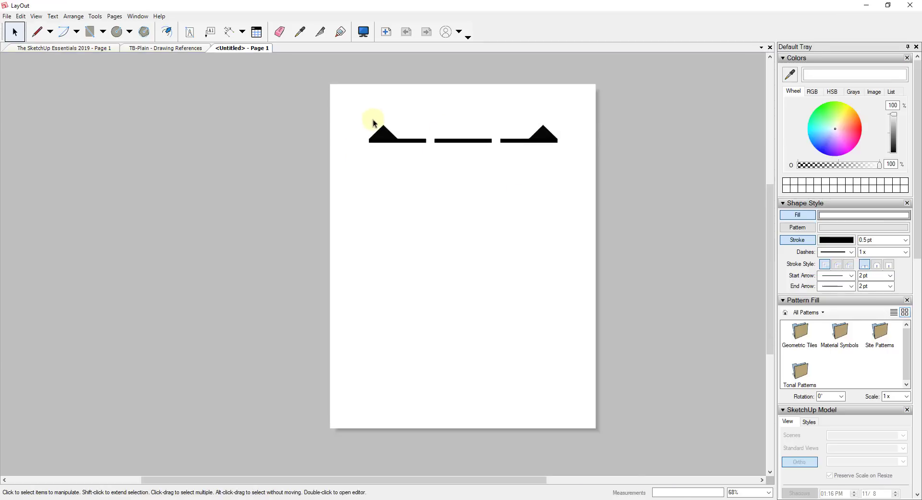
Box-select every piece of the section symbol and combine them with Make Group.
left_click_drag(372, 120, 597, 179)
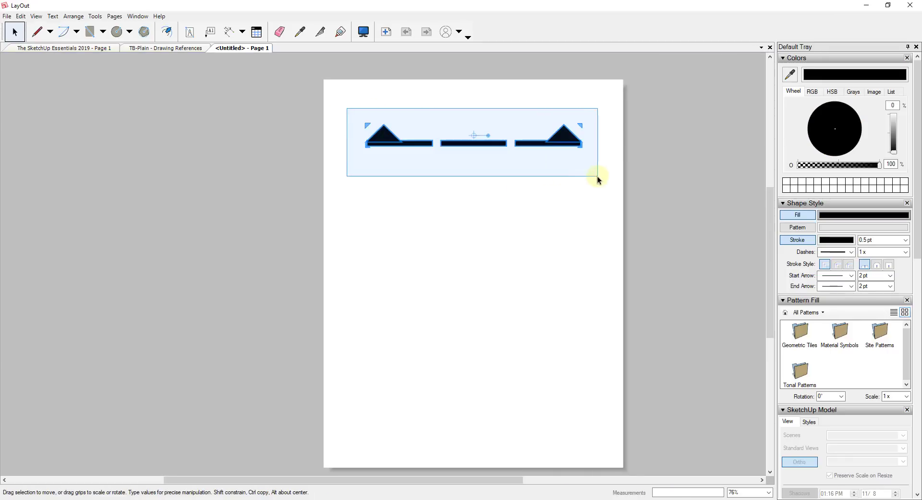
right_click(563, 137)
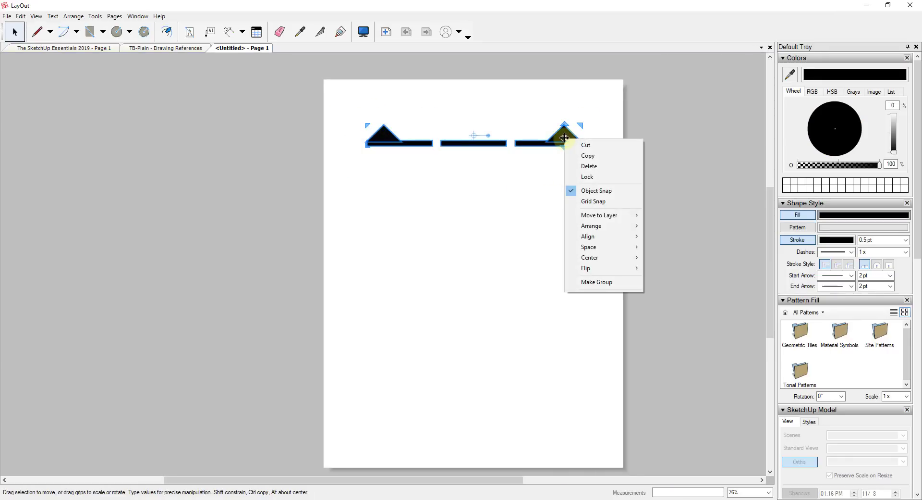
mouse_move(591, 282)
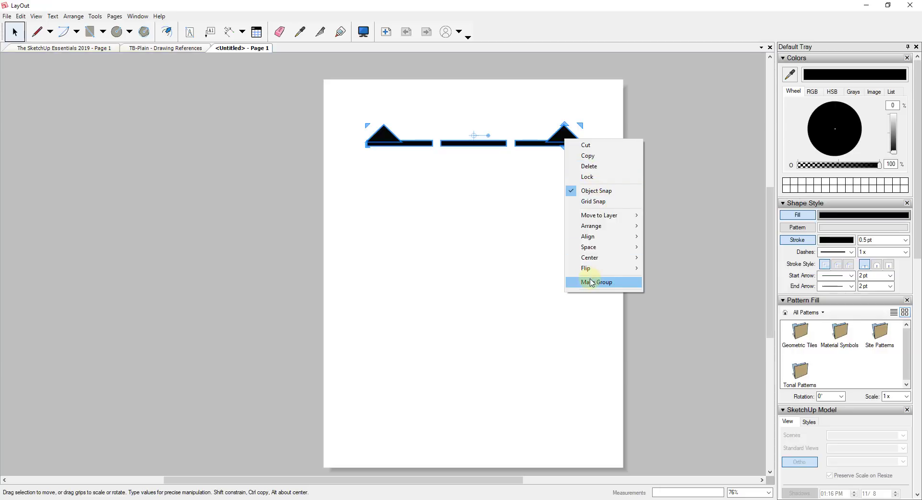
left_click(598, 282)
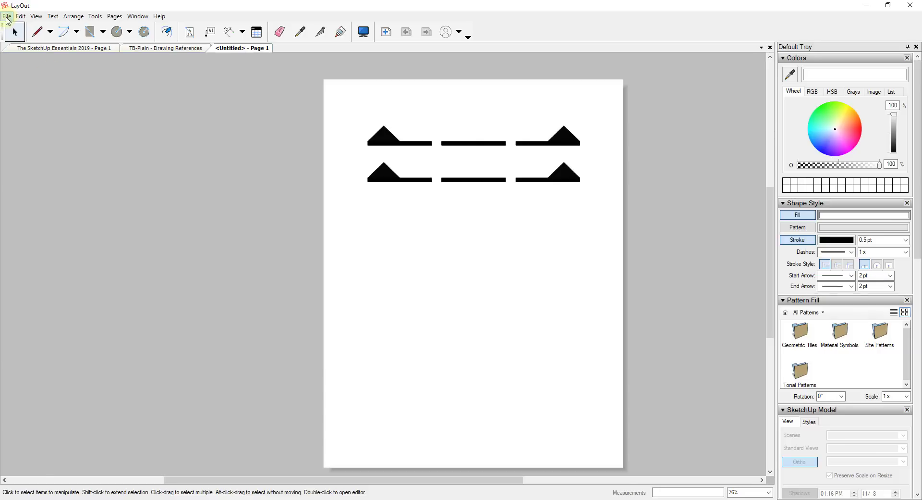
Save the section-symbol page as a scrapbook named 'Justin's Scrapbook'.
left_click(7, 16)
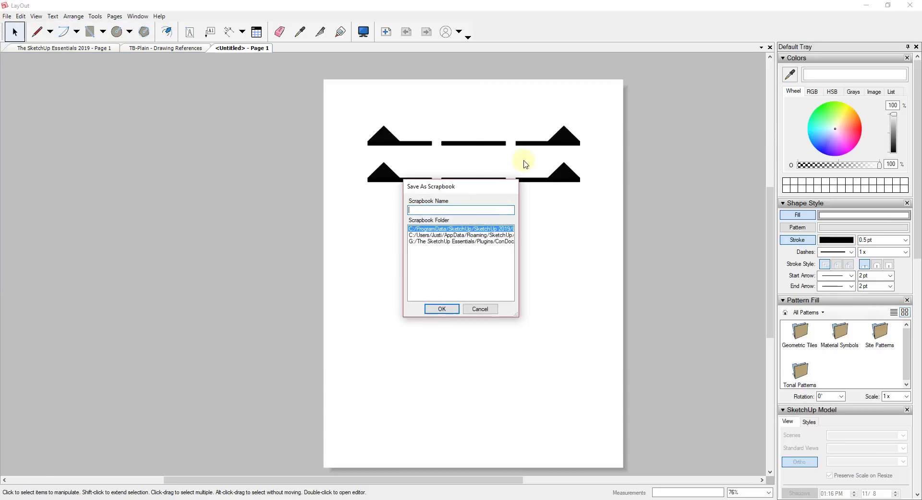
mouse_move(530, 323)
type("Justin's")
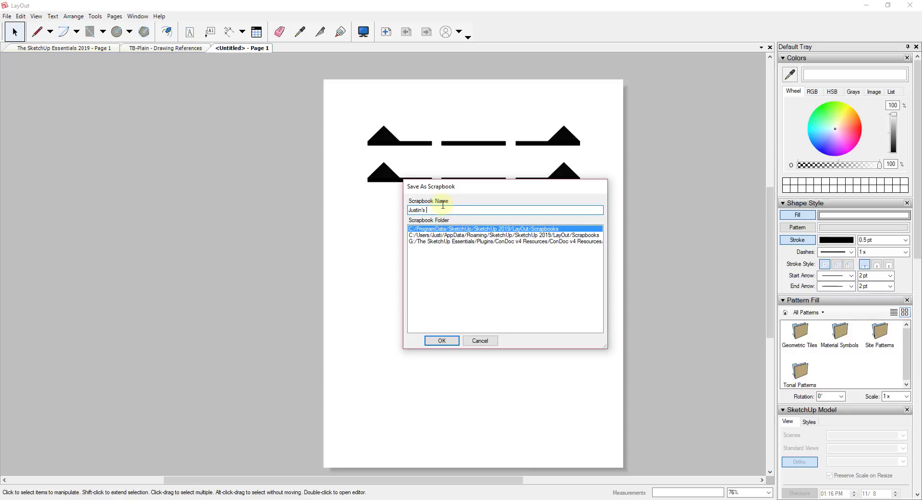
type("Scal")
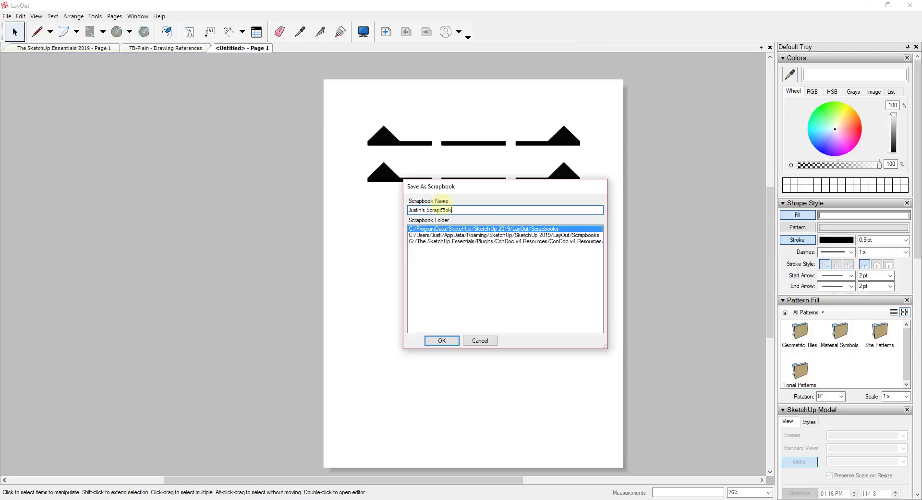
left_click(441, 340)
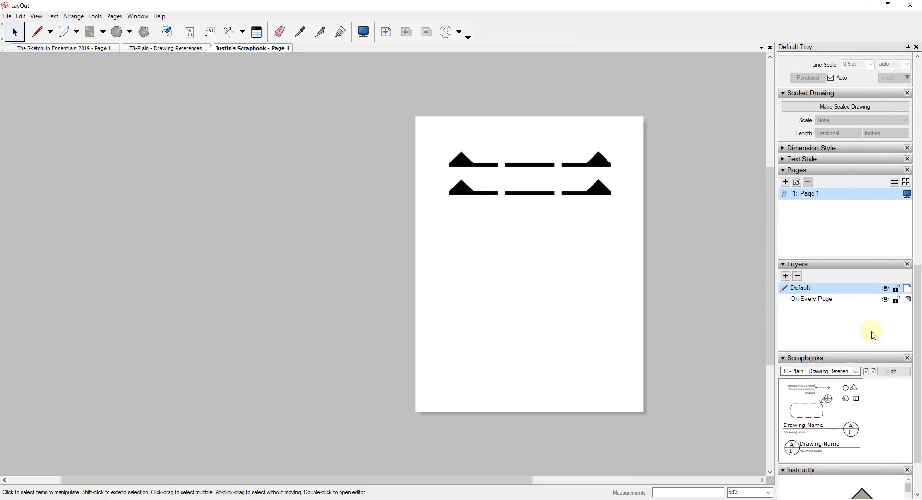
Switch the Scrapbooks tray to Justin's Scrapbook to preview its two section symbols.
left_click(855, 311)
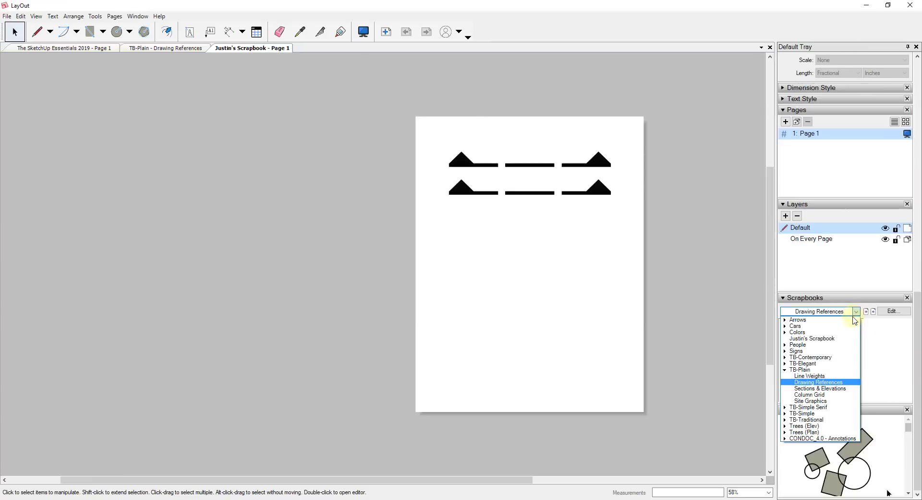
left_click(813, 338)
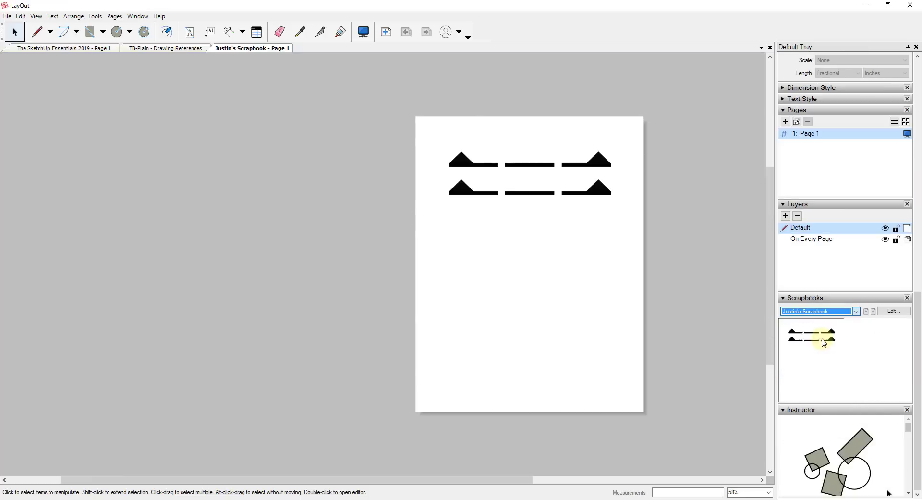
mouse_move(816, 332)
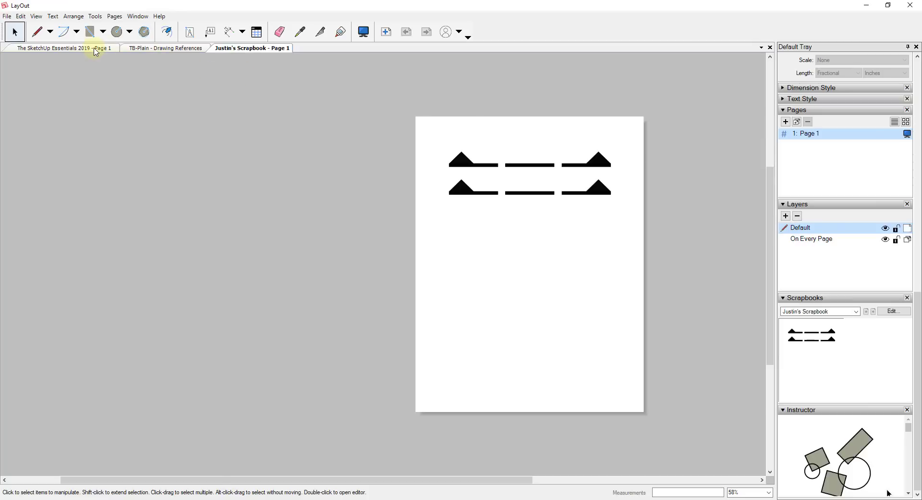
Drop the solid section symbol across the floor plan's lower rooms, then reopen the scrapbook document.
left_click(62, 48)
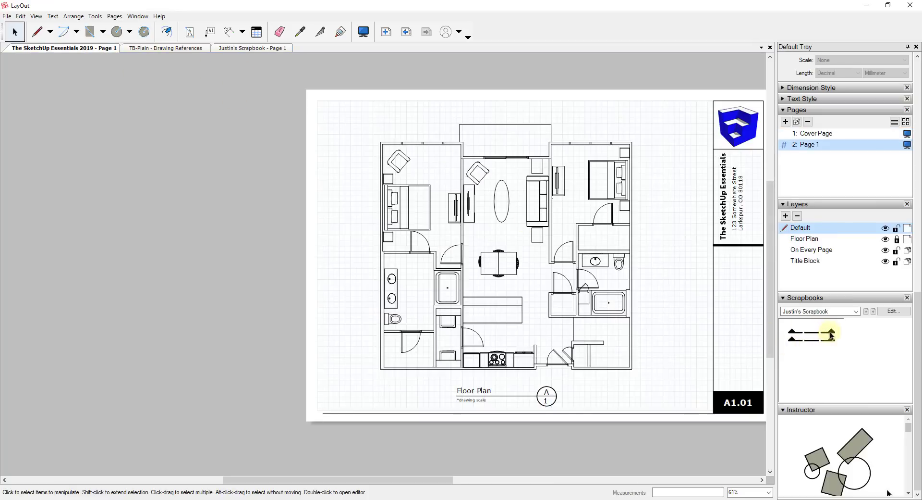
mouse_move(482, 339)
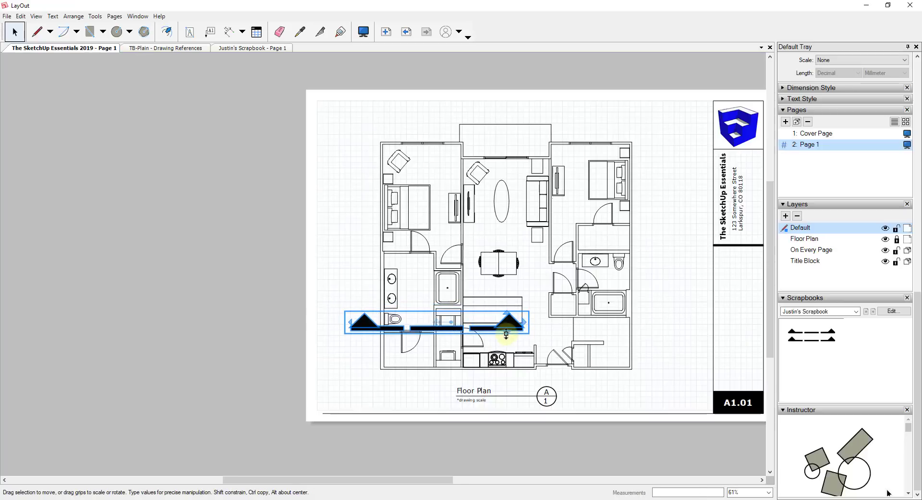
left_click(252, 48)
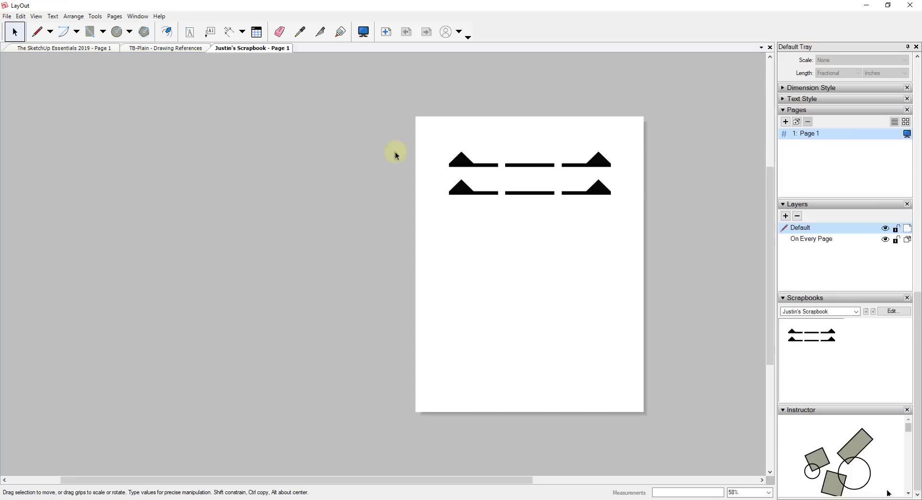
Shorten the lower symbol's middle bar into dashes to form the dashed section variant.
left_click(519, 189)
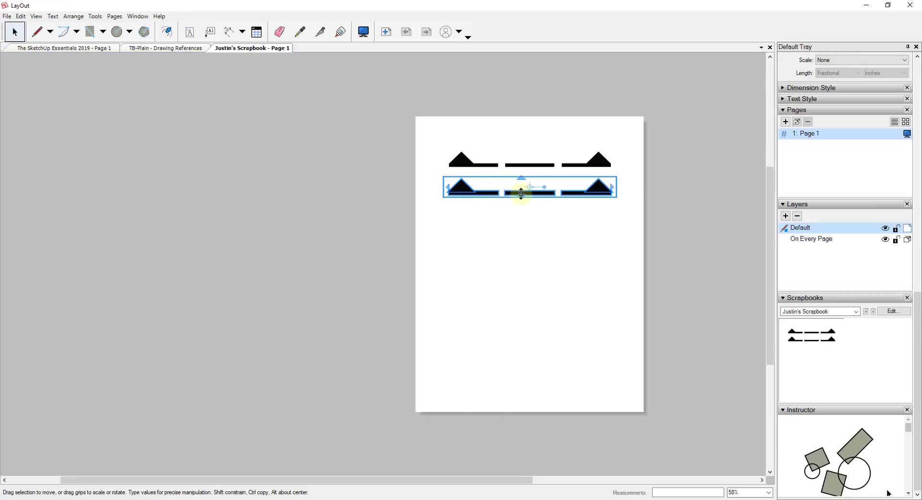
scroll("up", 3)
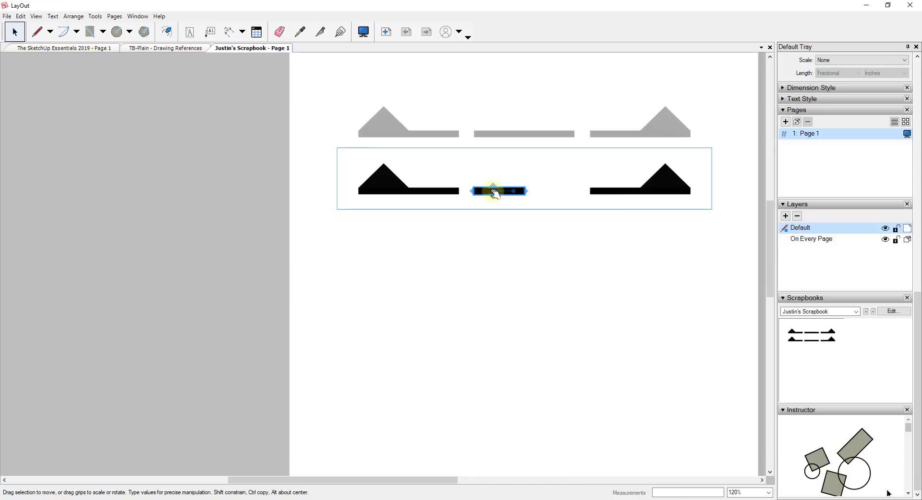
left_click_drag(499, 190, 546, 190)
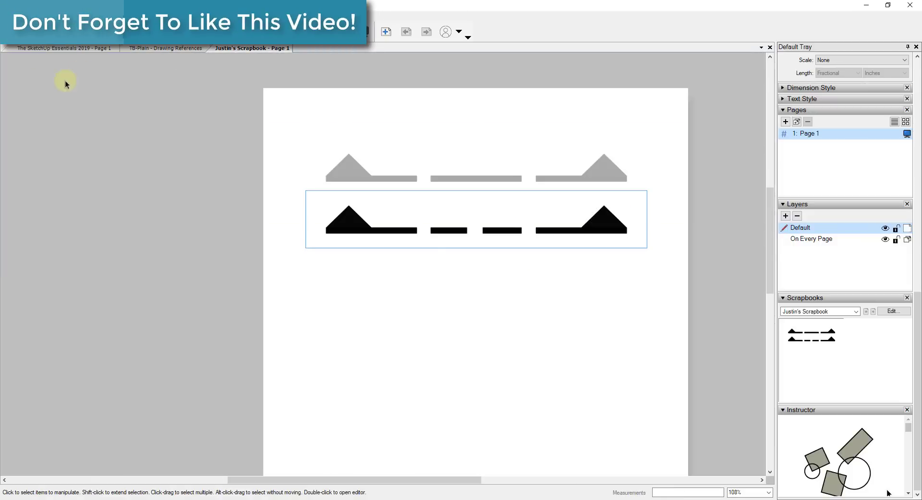
left_click(62, 48)
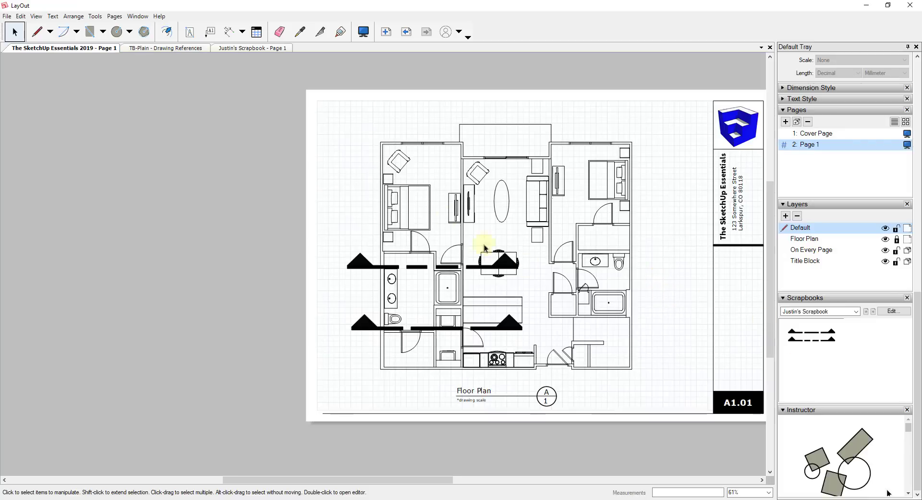
mouse_move(831, 334)
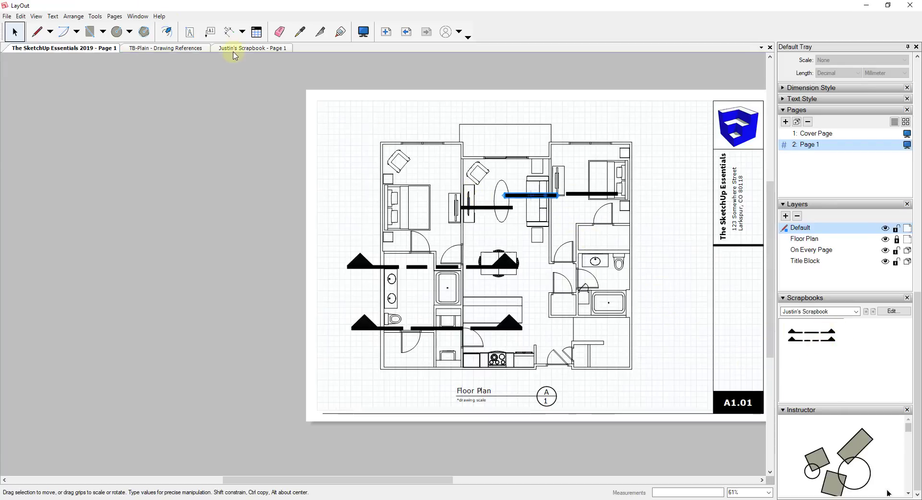
Place the dashed symbol mid-plan, moving between the scrapbook and floor plan documents.
left_click(251, 48)
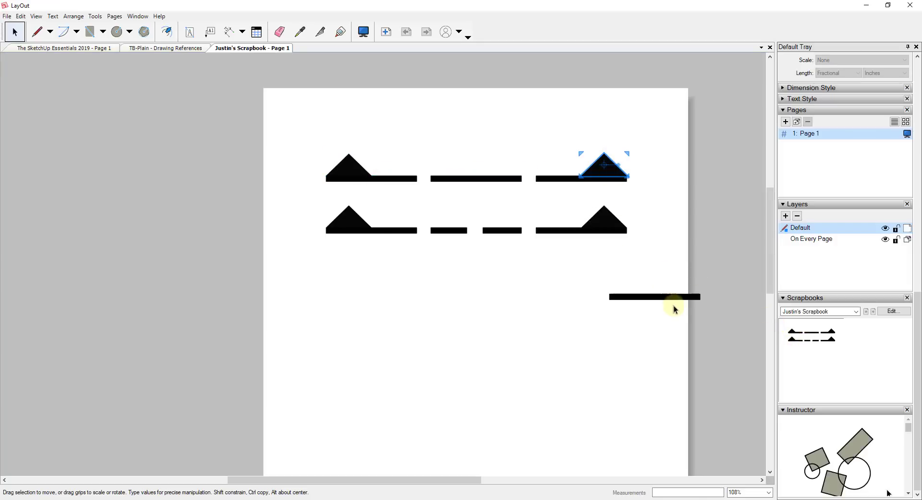
left_click(63, 48)
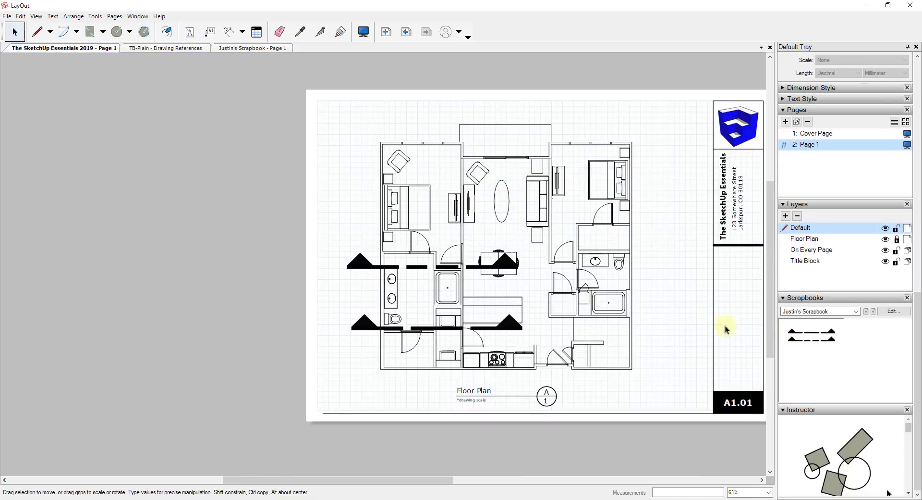
Drag-select the dashed section symbol on the floor plan and delete it.
left_click(252, 47)
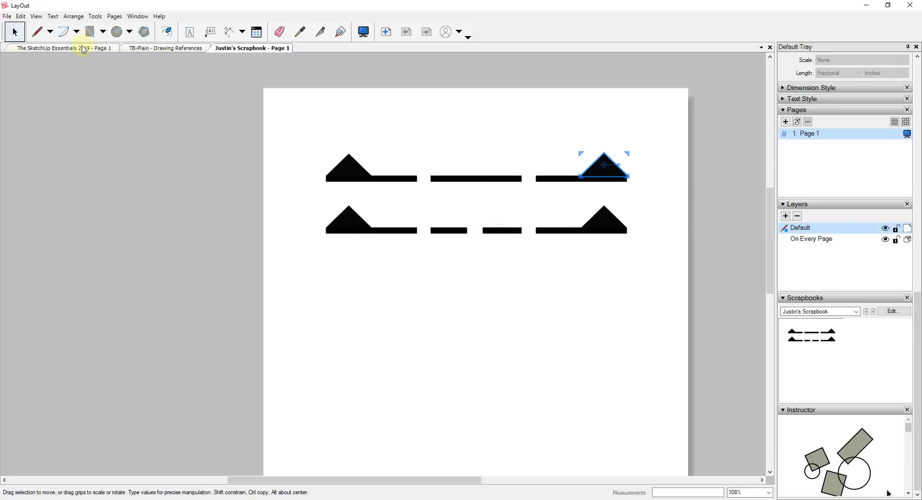
mouse_move(352, 145)
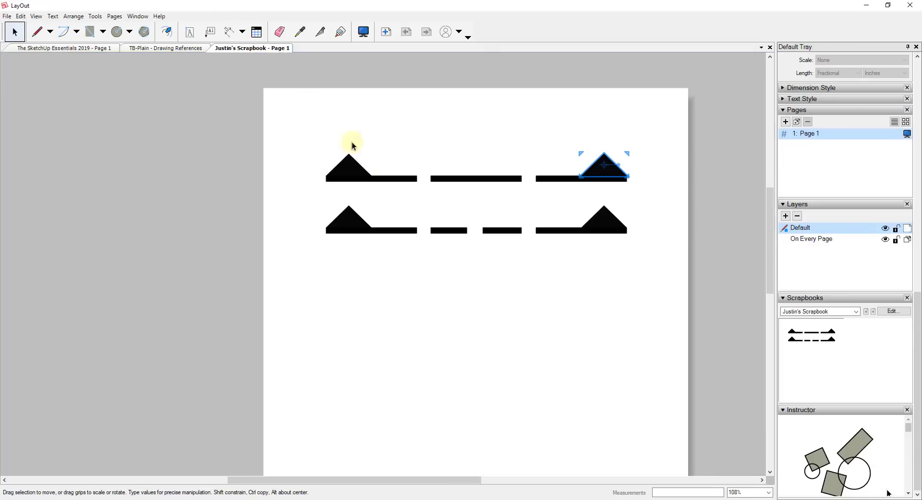
right_click(353, 221)
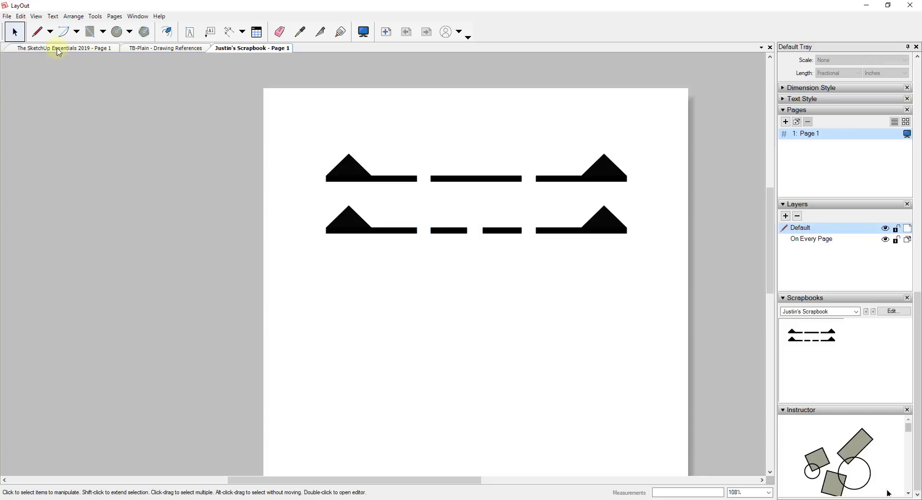
left_click(59, 48)
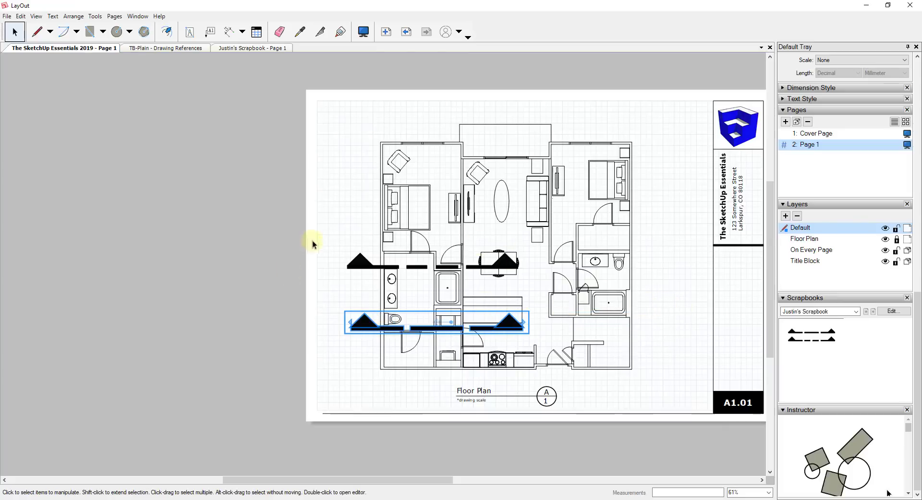
left_click_drag(438, 321, 433, 261)
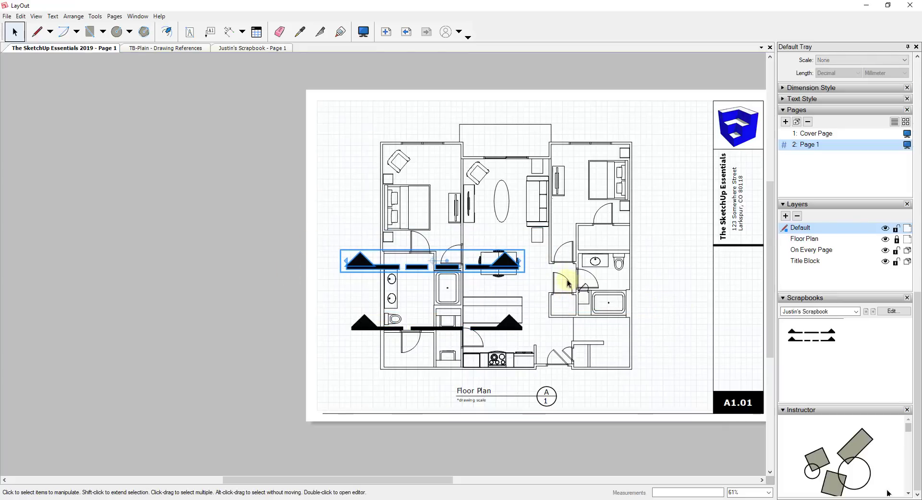
left_click_drag(429, 262, 438, 321)
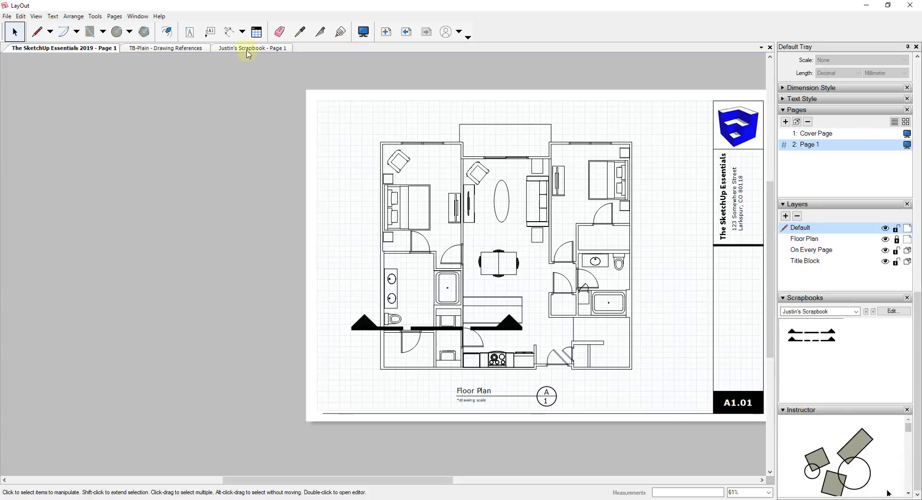
Label the dashed circle A over 1 and group its pieces in Justin's Scrapbook.
left_click(251, 47)
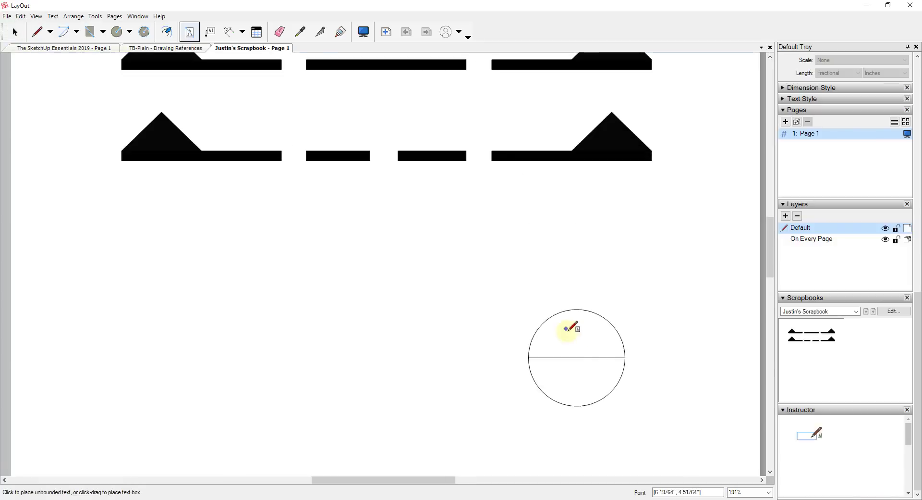
left_click(569, 328)
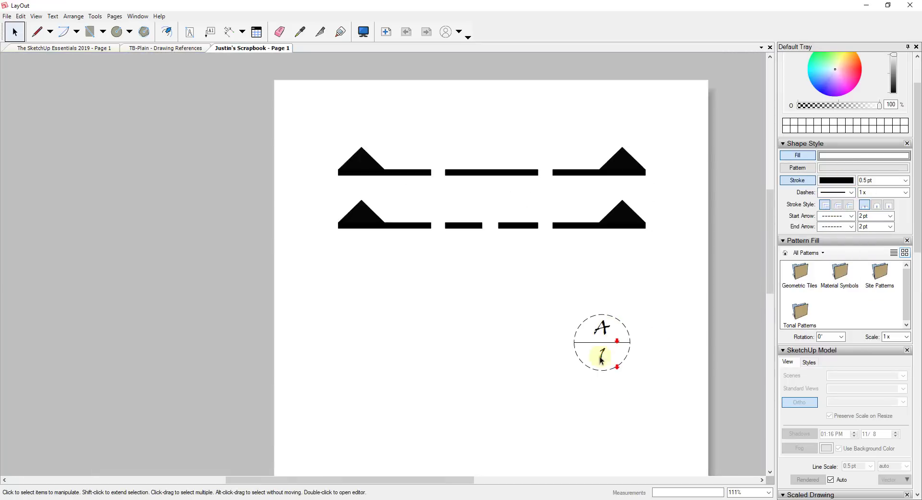
scroll("up", 3)
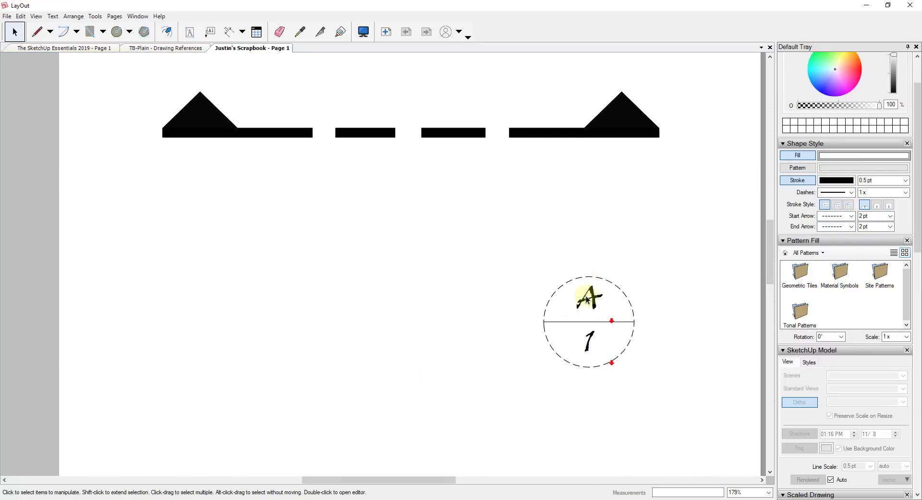
right_click(588, 321)
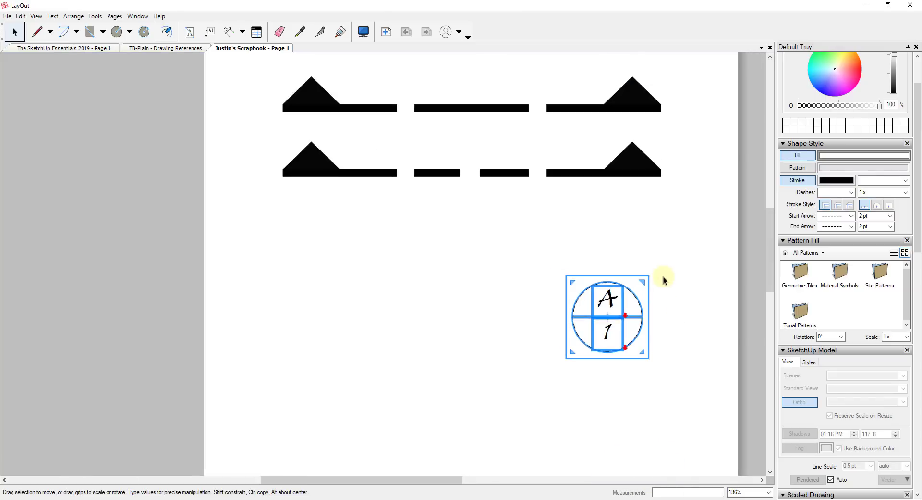
left_click(6, 16)
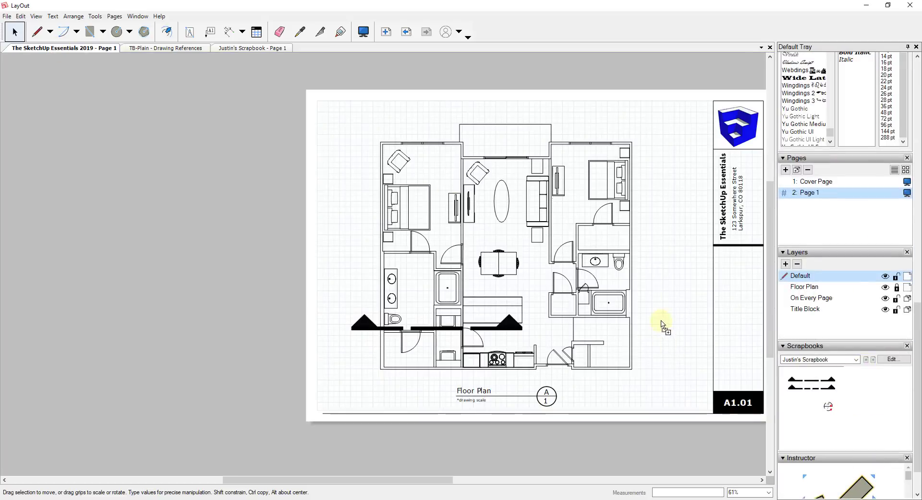
Drop the A/1 callout onto the plan beside the upper bedroom and select it.
left_click(829, 406)
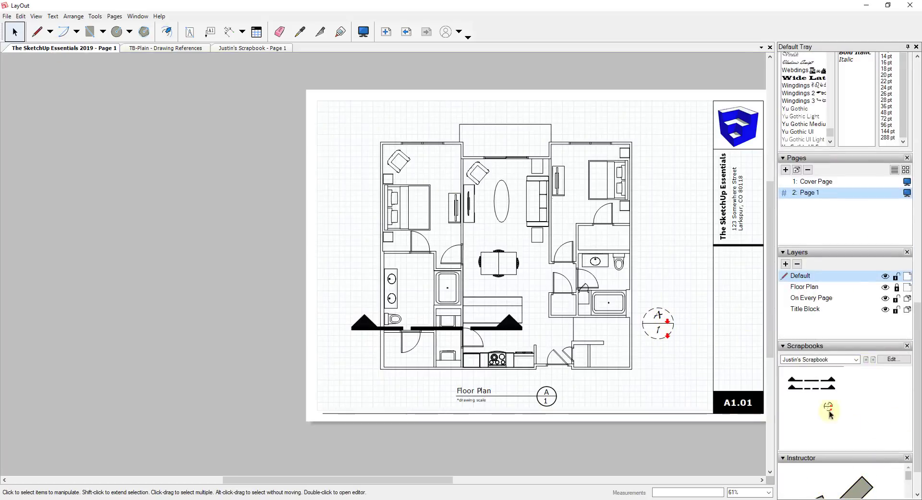
left_click(658, 322)
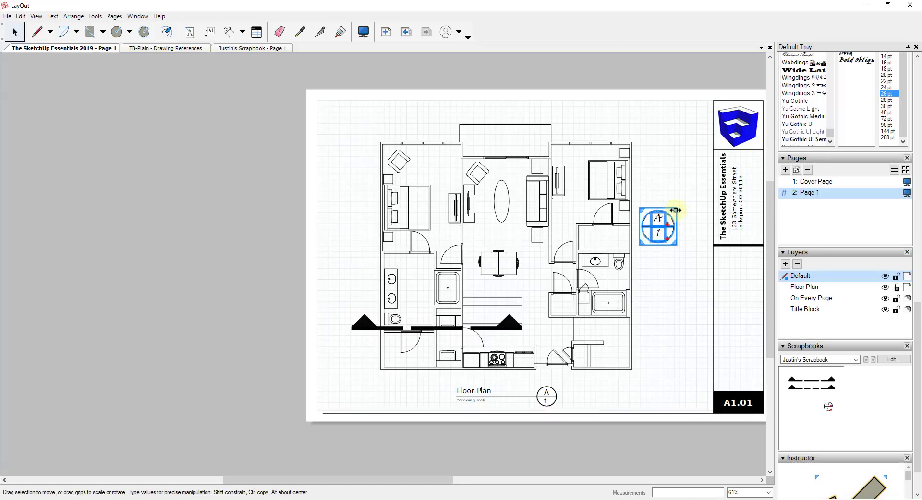
left_click(252, 48)
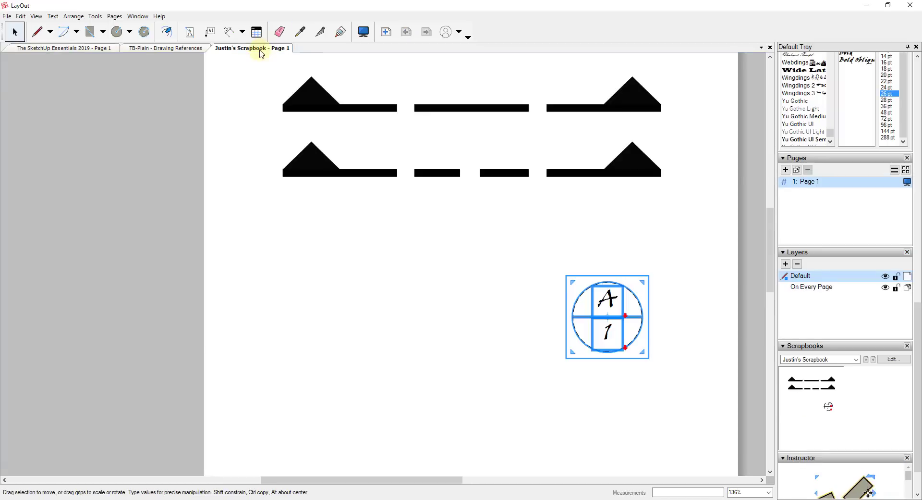
right_click(164, 48)
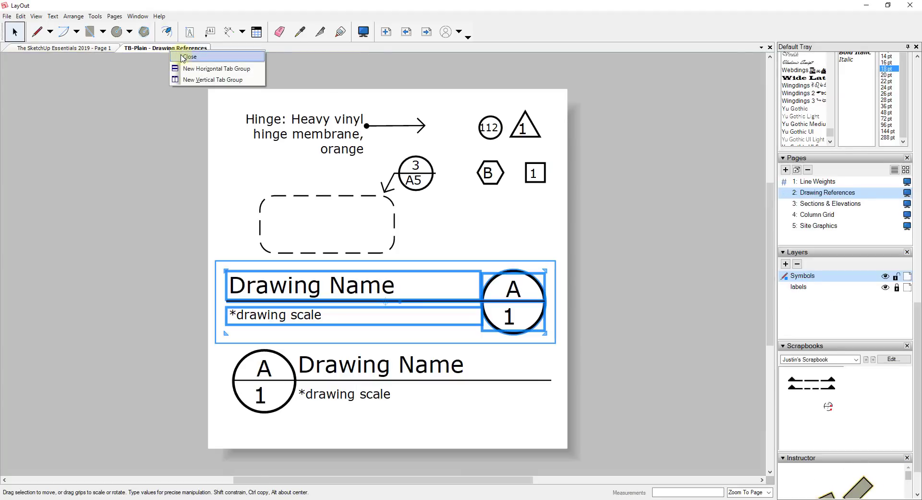
Close TB-Plain Drawing References, edit Justin's Scrapbook, and return to the floor plan.
left_click(189, 57)
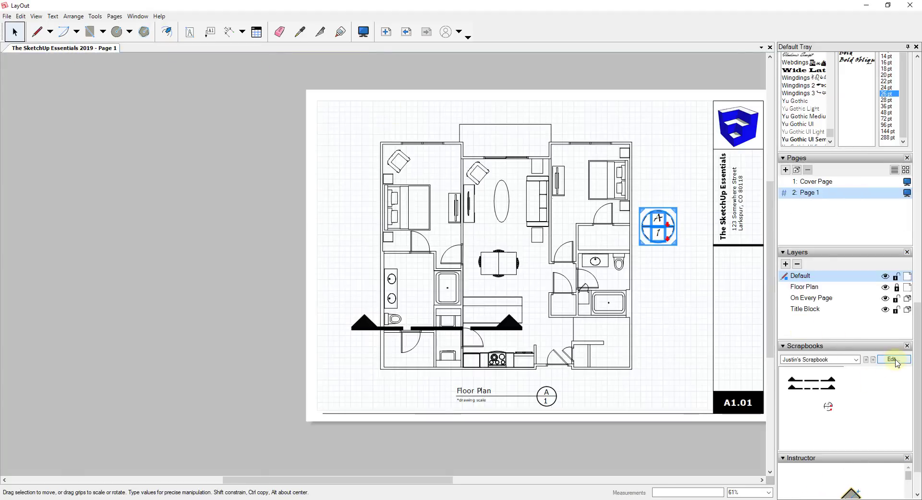
left_click(855, 359)
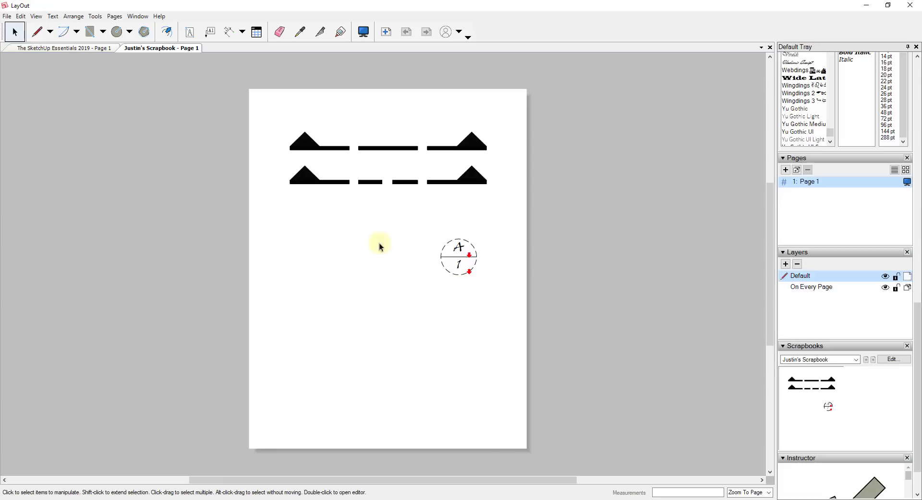
mouse_move(418, 227)
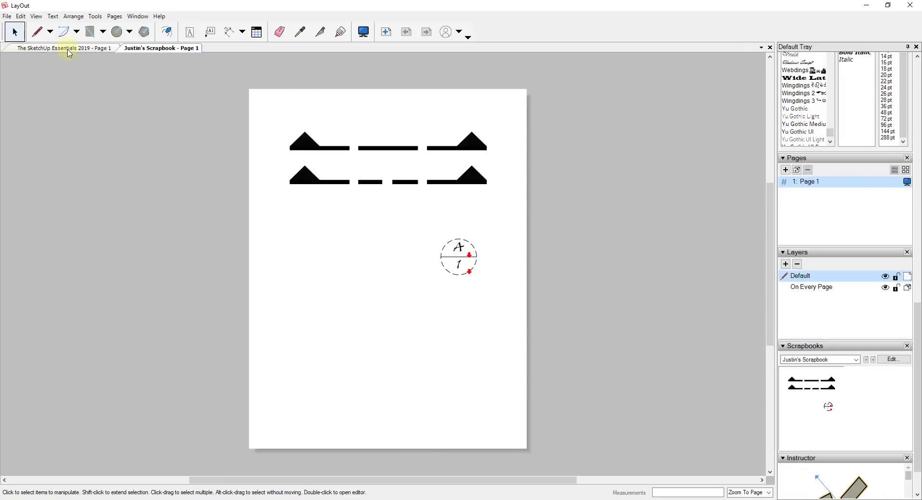
left_click(58, 48)
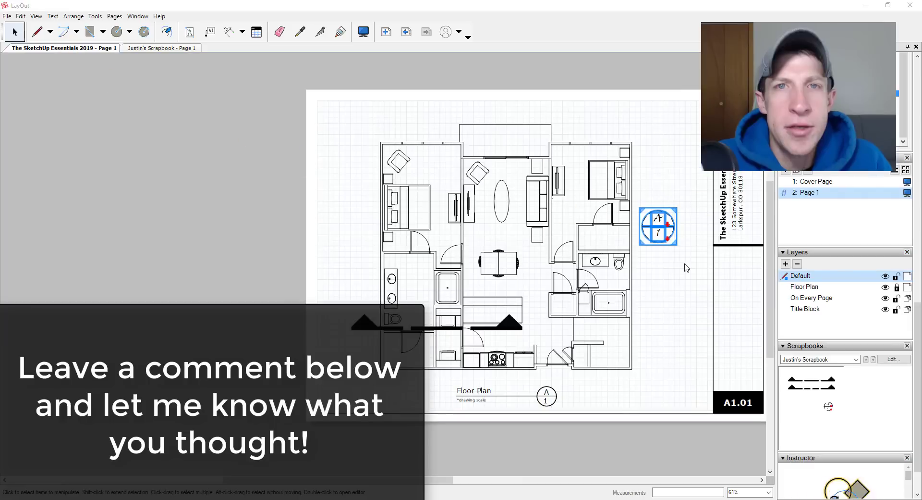